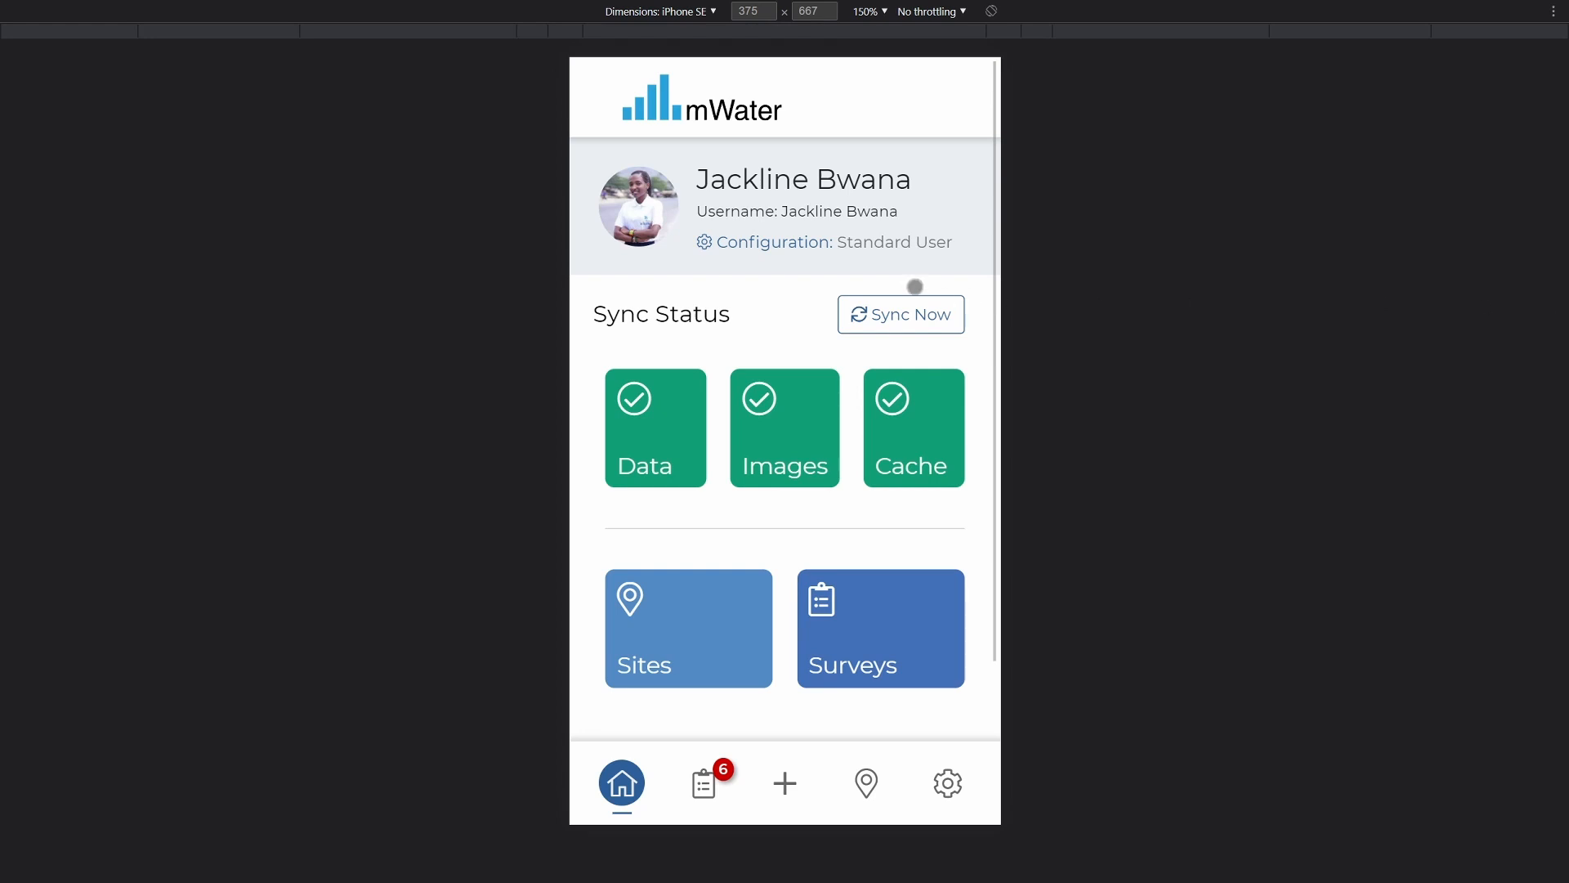
{"action": "mouse_move", "coordinate": [753, 153]}
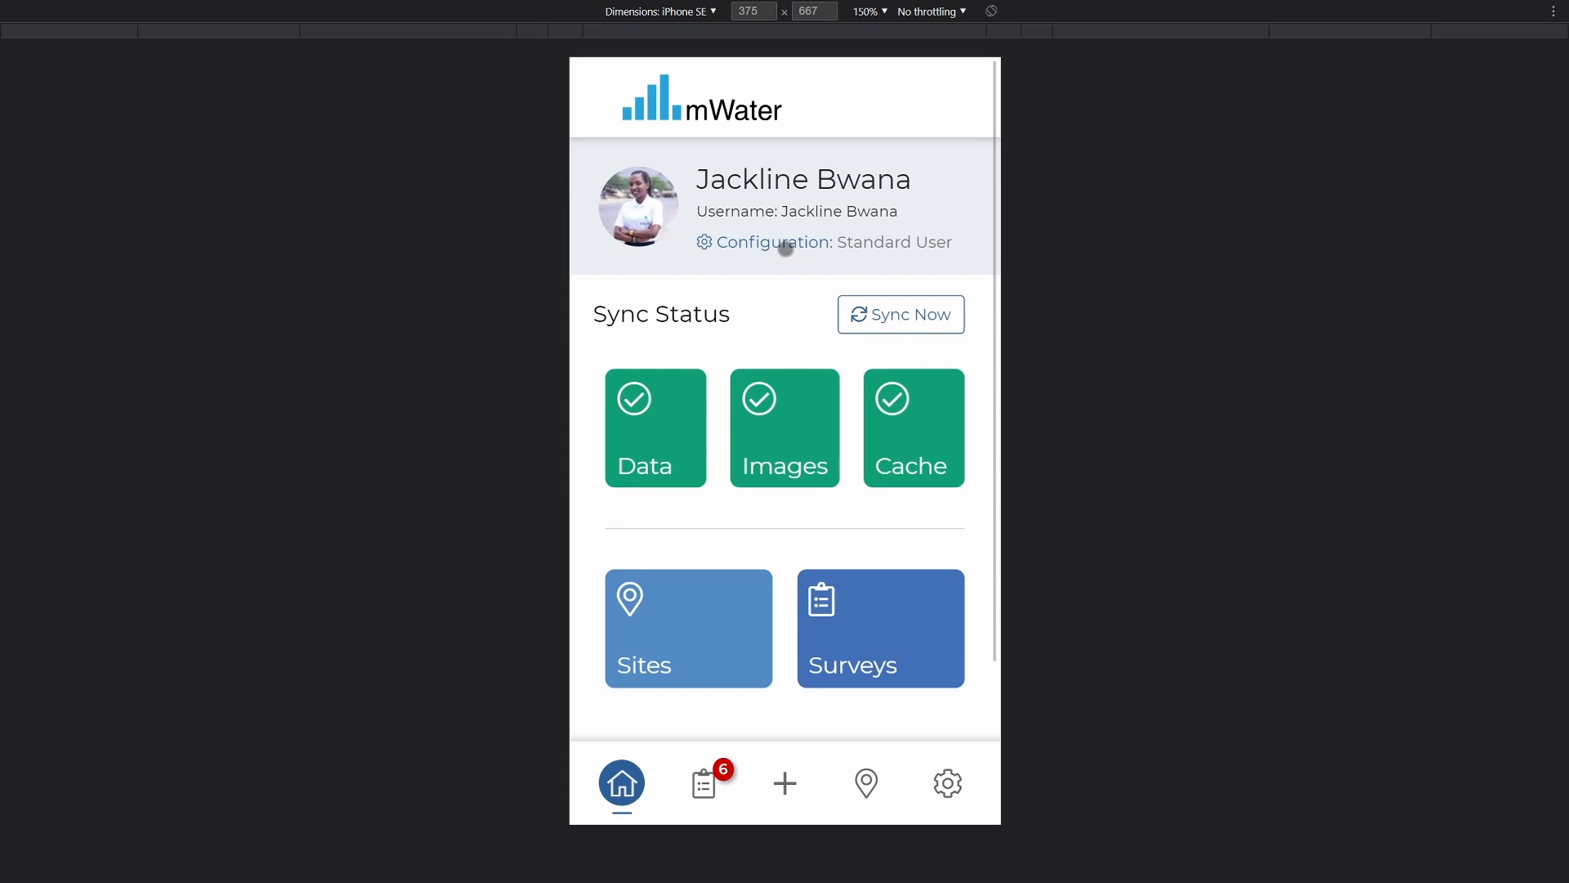
{"action": "mouse_move", "coordinate": [776, 245]}
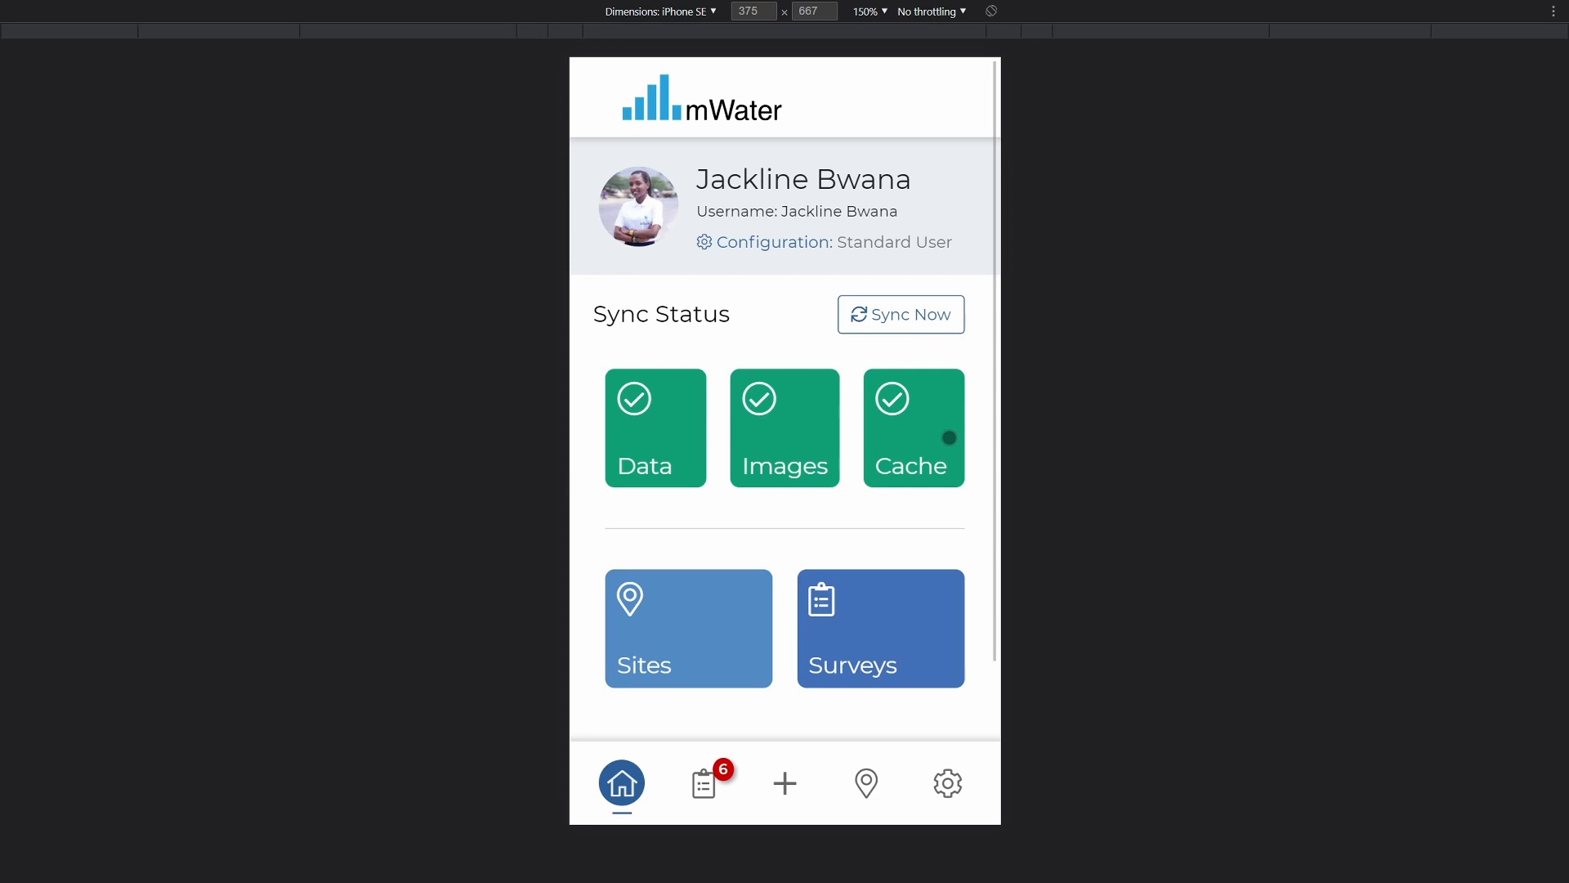
Read the Data sync details and explanation, then take the device offline
{"action": "left_click", "coordinate": [654, 427]}
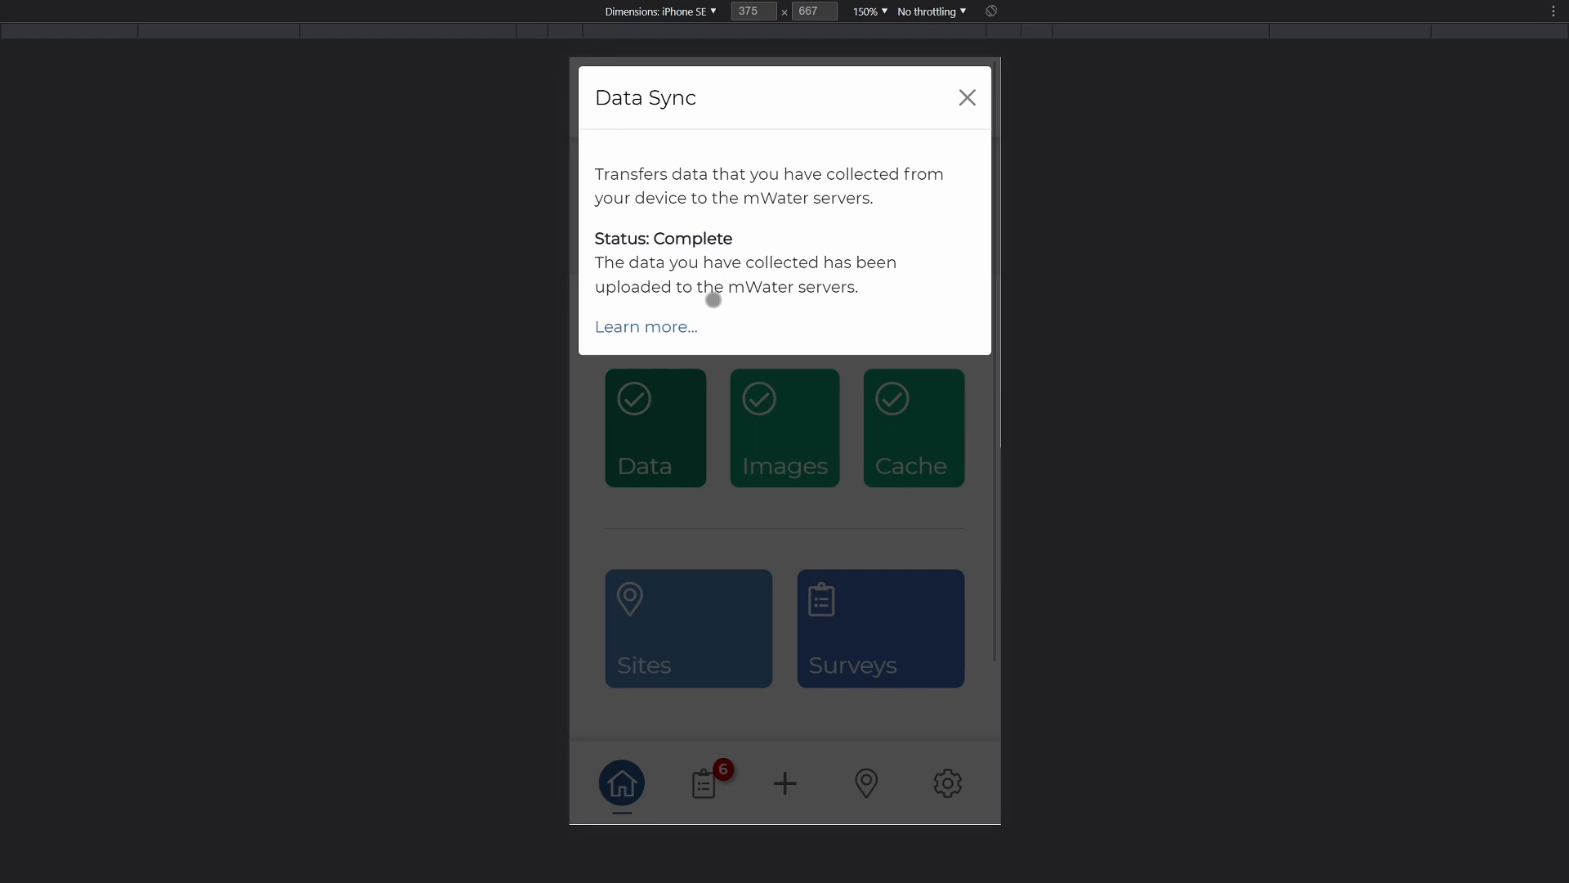
{"action": "mouse_move", "coordinate": [674, 330]}
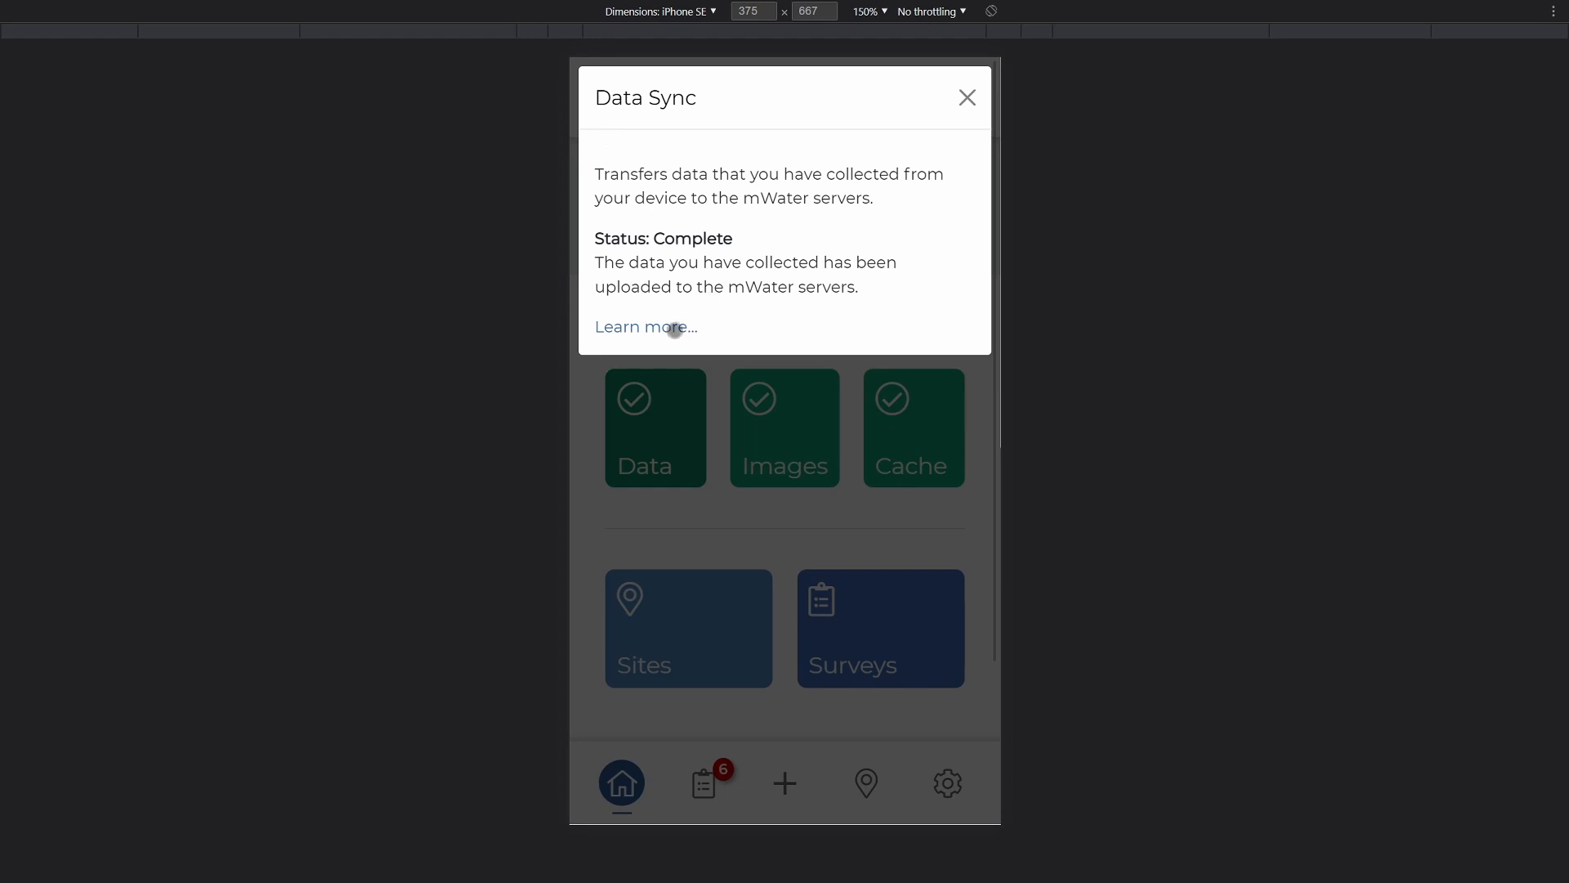
{"action": "left_click", "coordinate": [646, 327]}
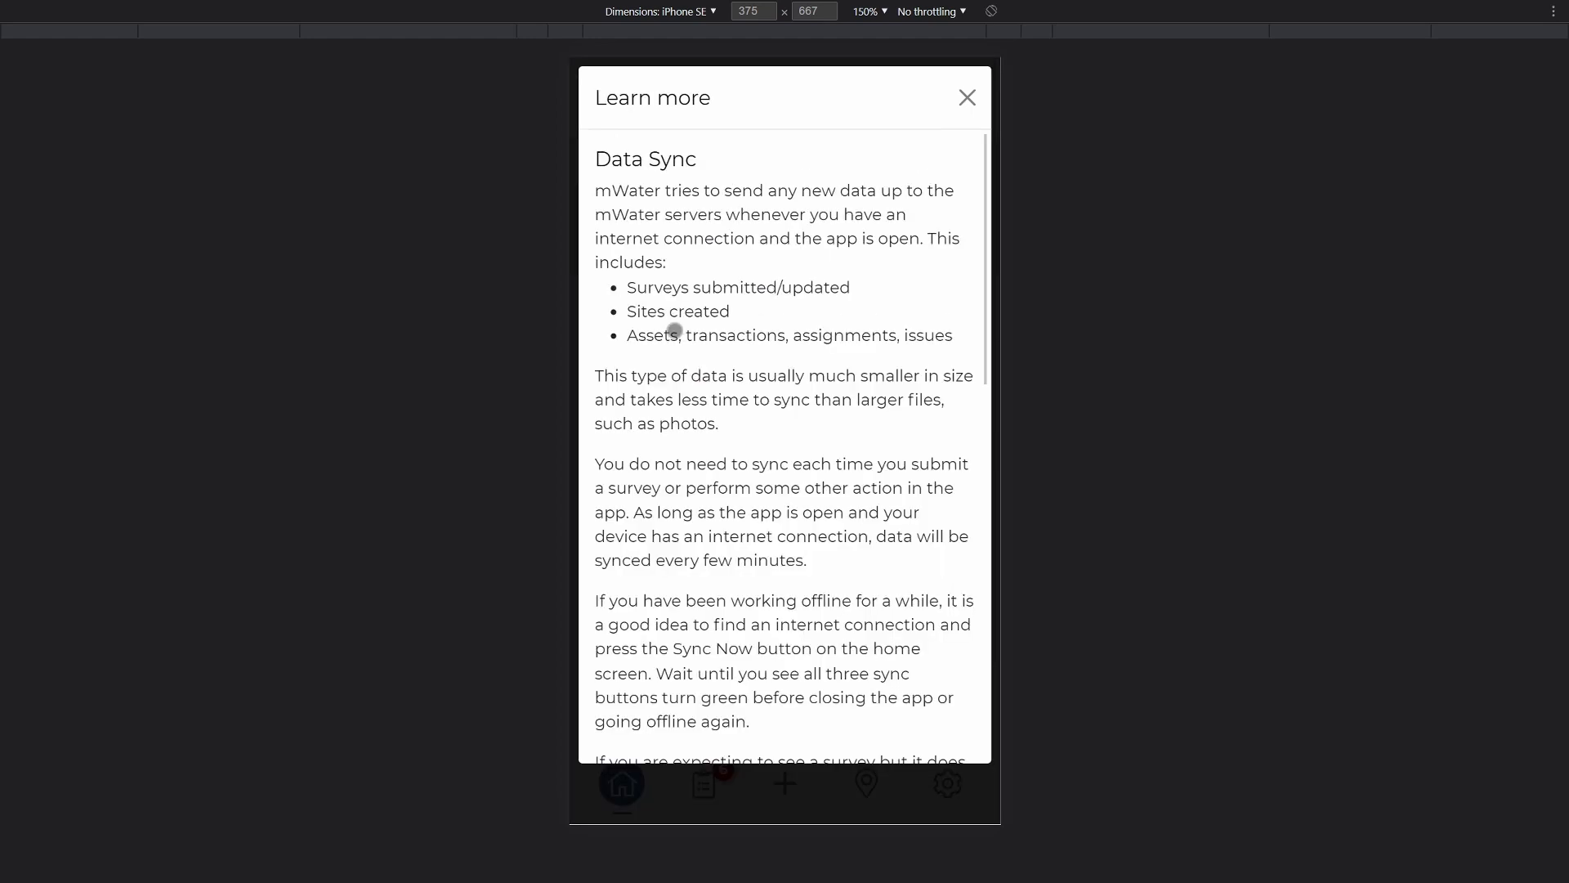
{"action": "left_click", "coordinate": [966, 97]}
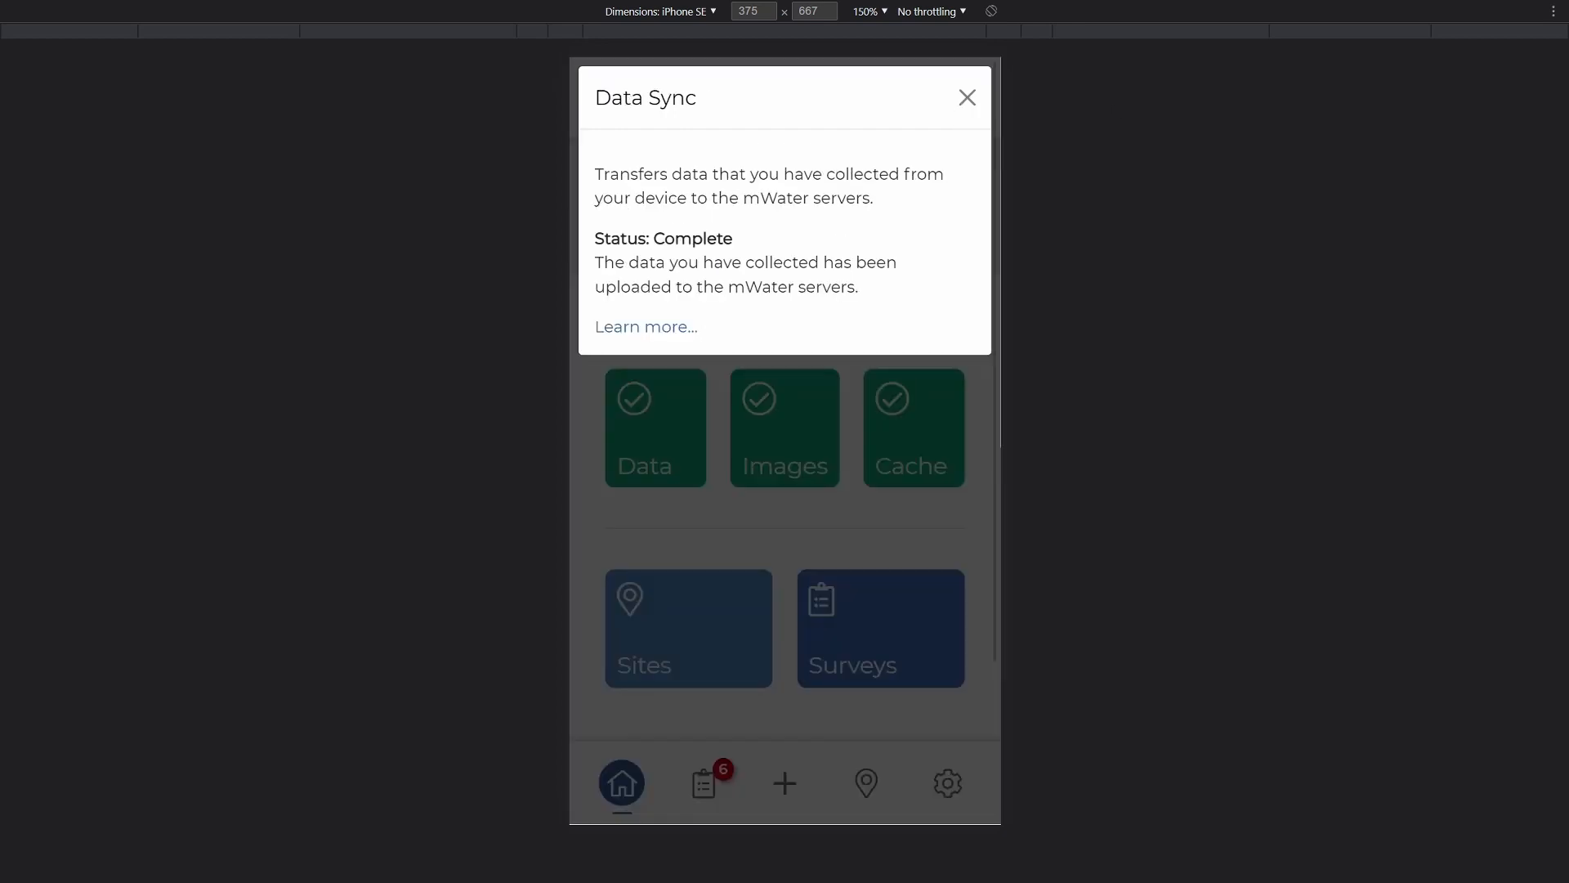
{"action": "left_click", "coordinate": [930, 10]}
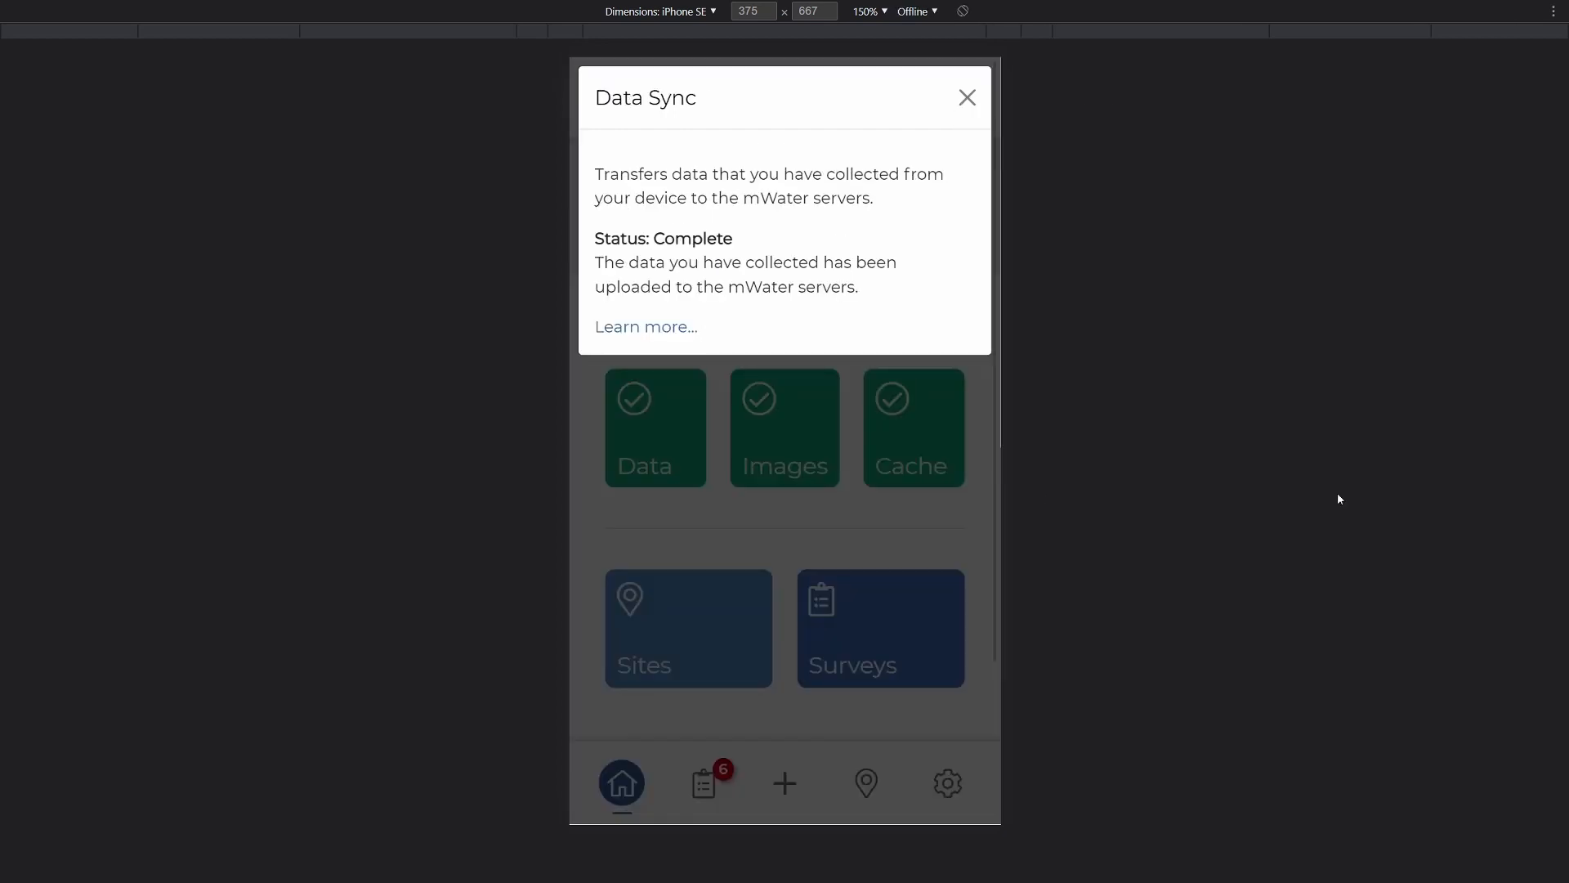
{"action": "left_click", "coordinate": [965, 97]}
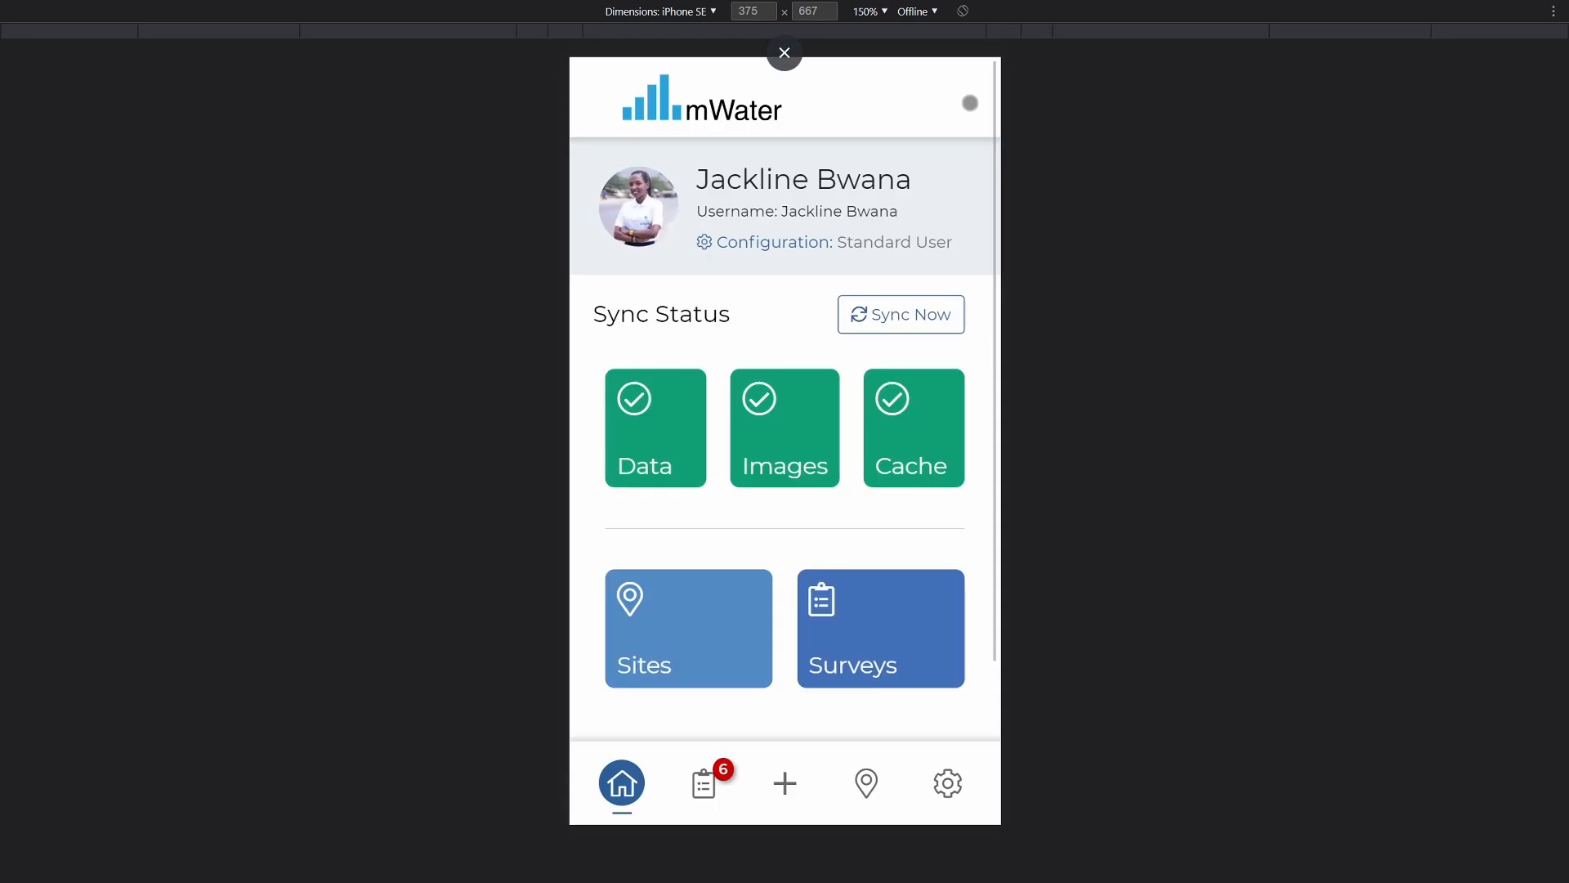
Review the offline Cache troubleshooting tips and Report a Problem form, then return home
{"action": "left_click", "coordinate": [912, 427]}
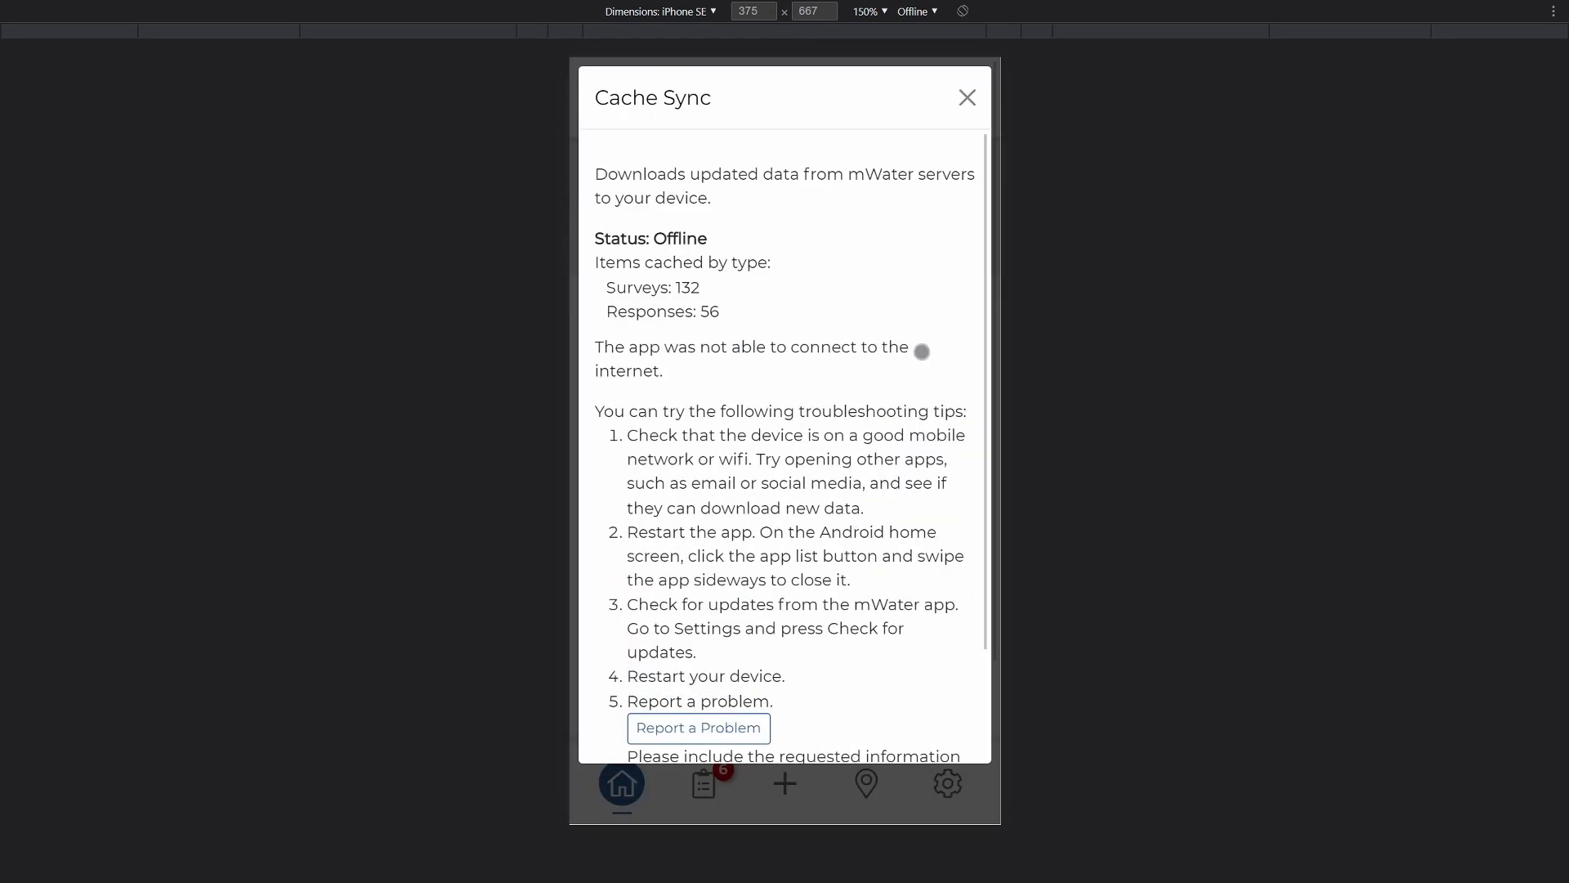
{"action": "mouse_move", "coordinate": [665, 502]}
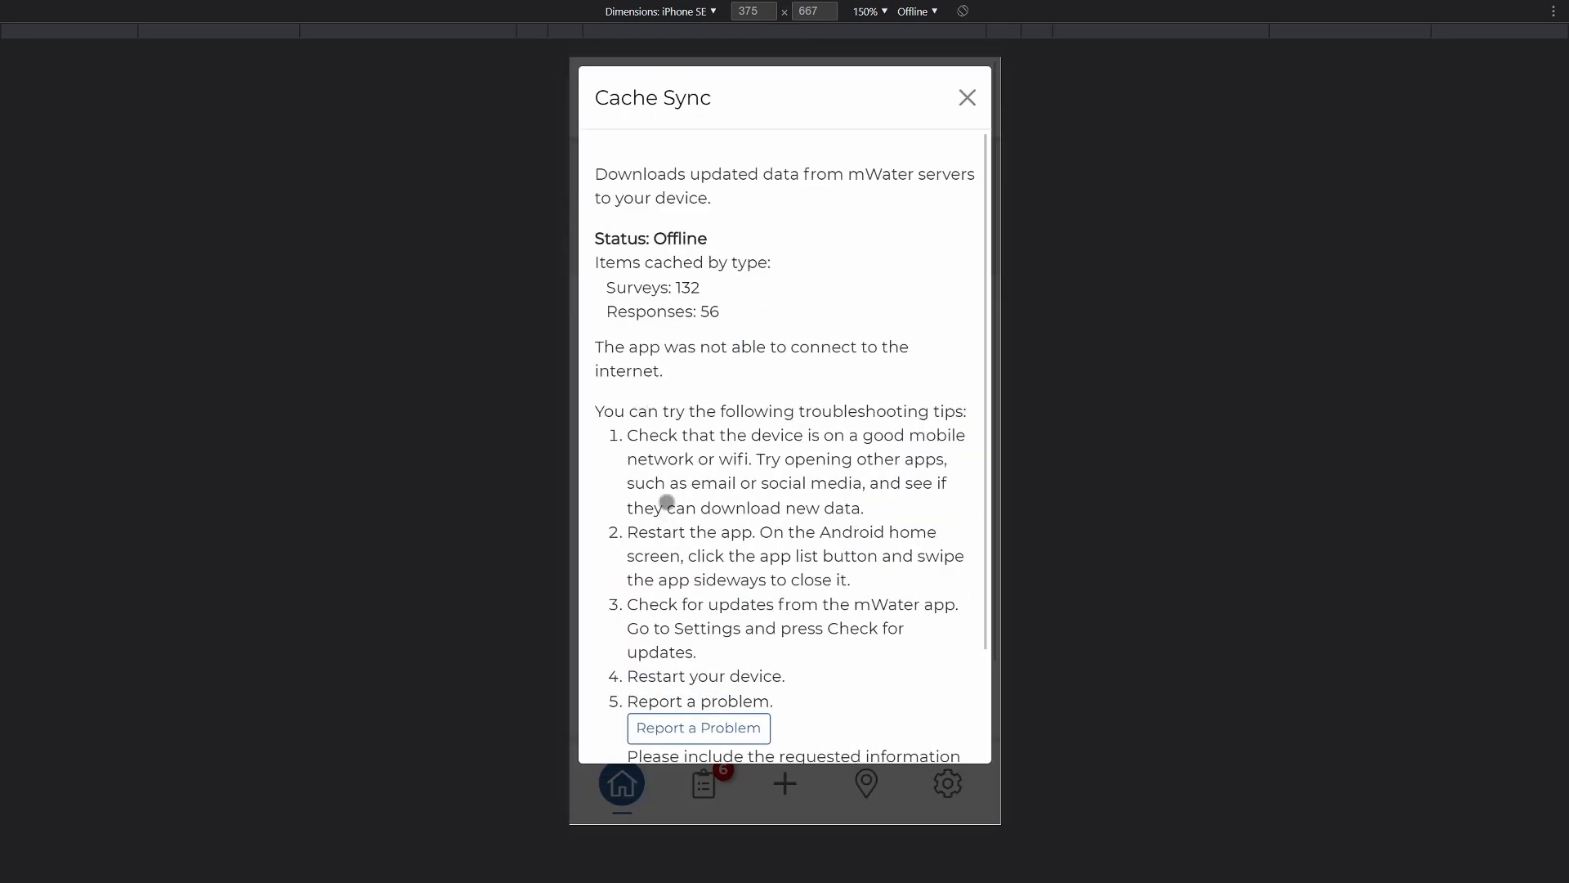
{"action": "scroll", "scroll_direction": "down", "scroll_amount": 3}
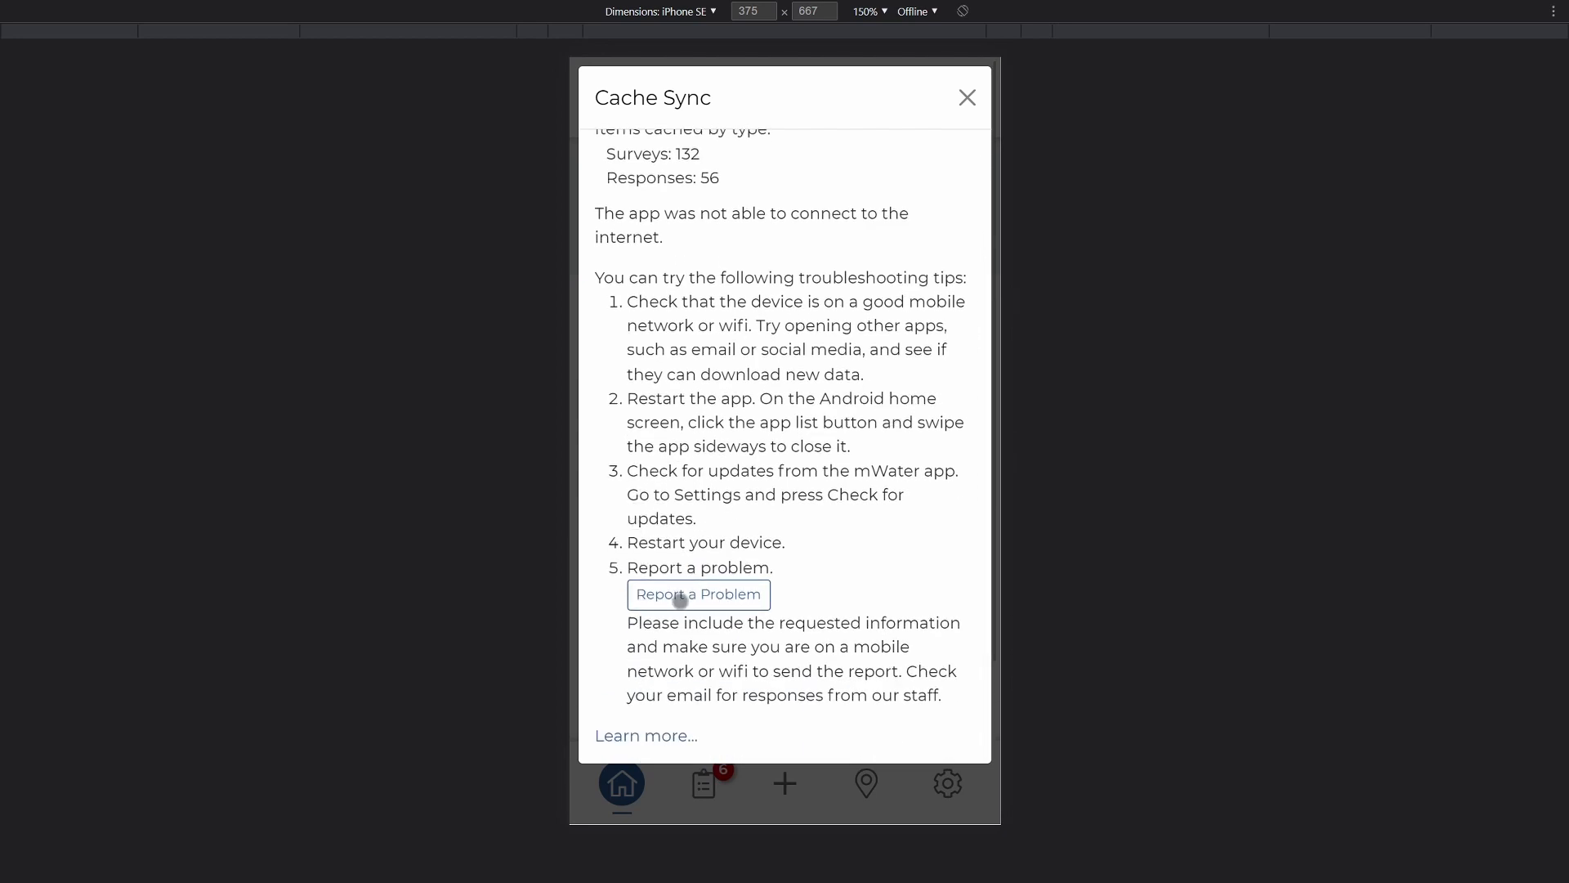
{"action": "left_click", "coordinate": [697, 595]}
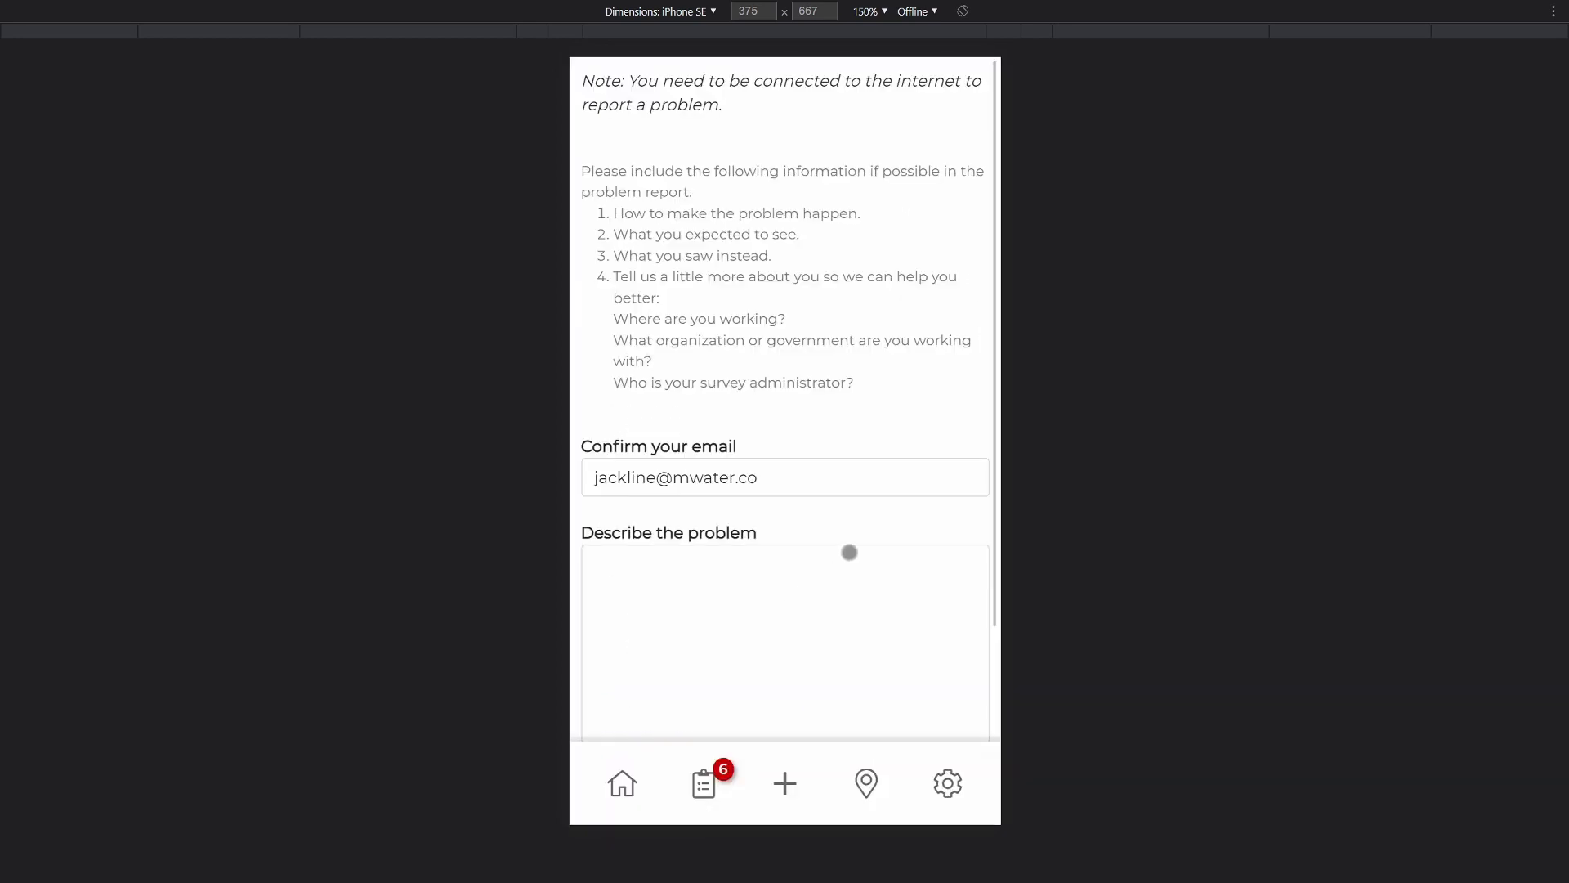
{"action": "left_click", "coordinate": [621, 783]}
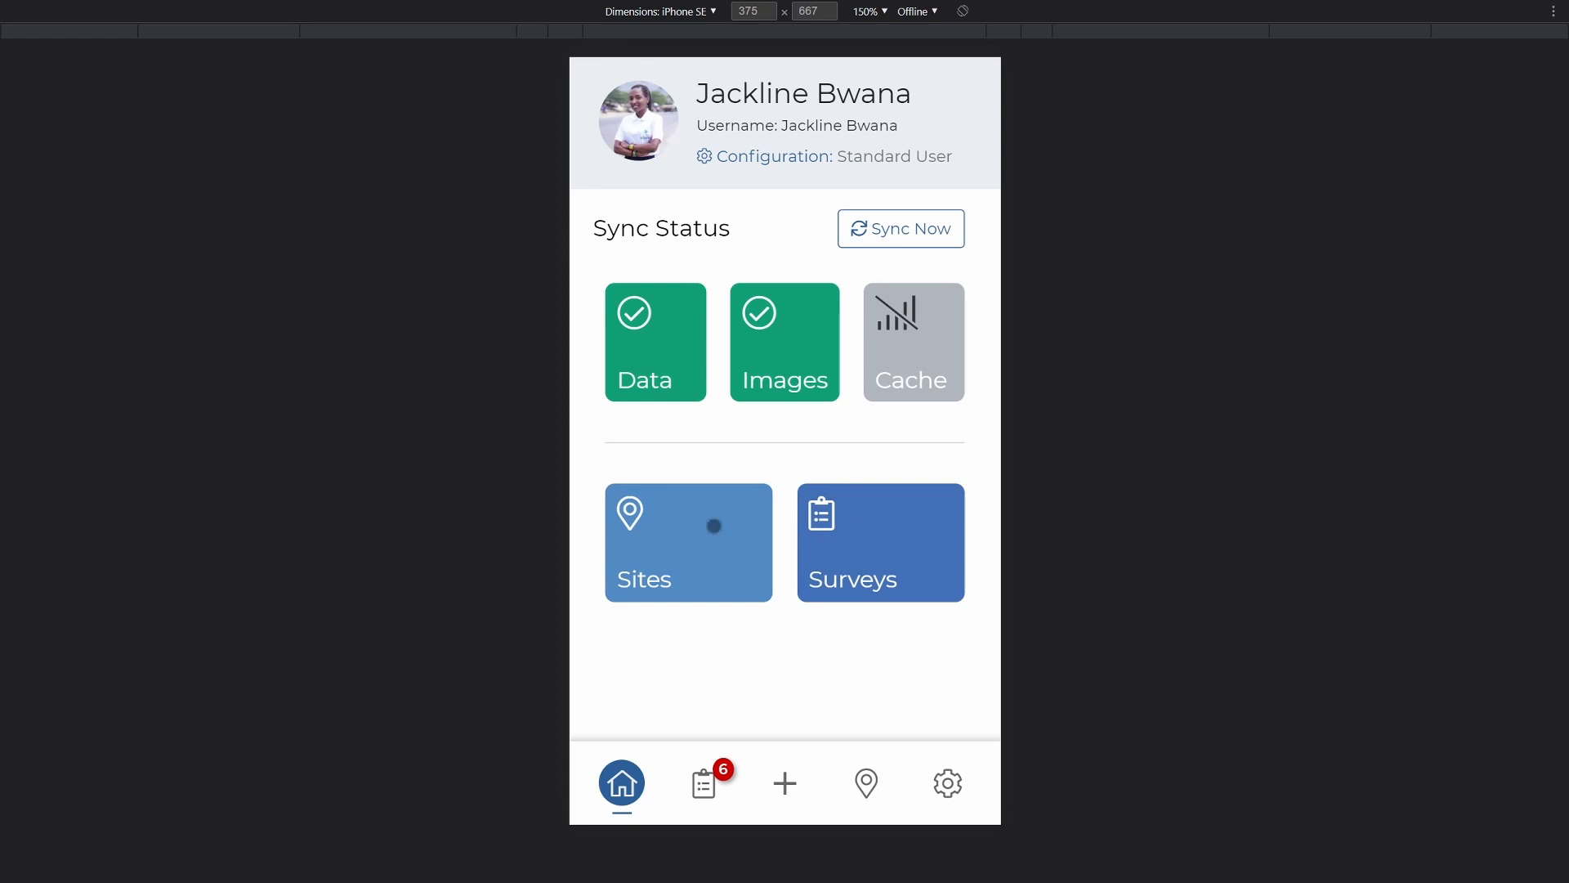
{"action": "mouse_move", "coordinate": [712, 485]}
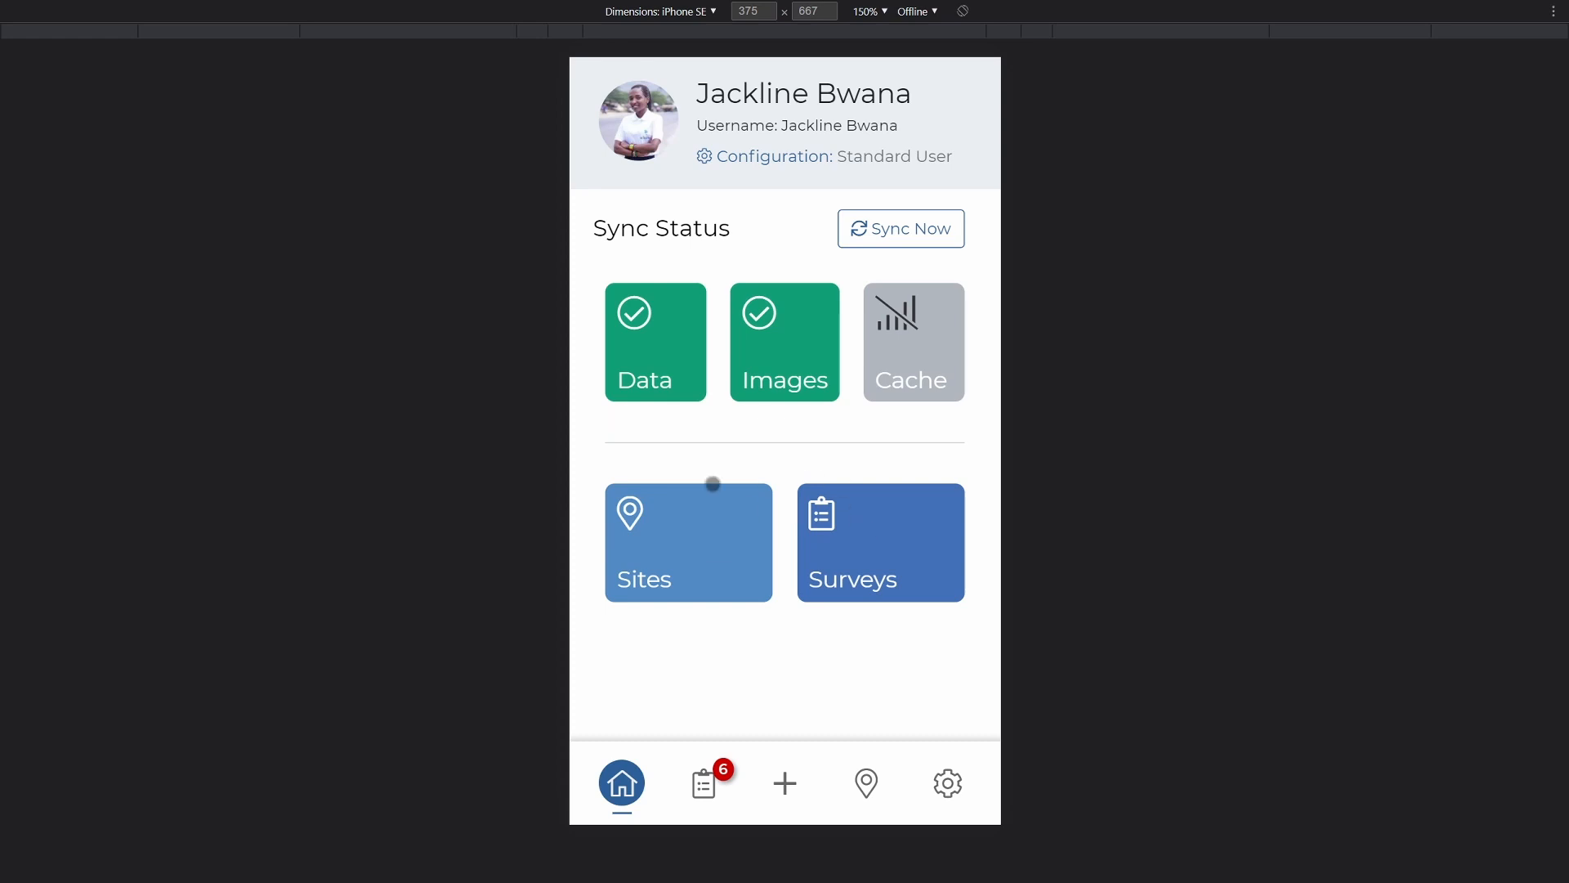
{"action": "mouse_move", "coordinate": [863, 540]}
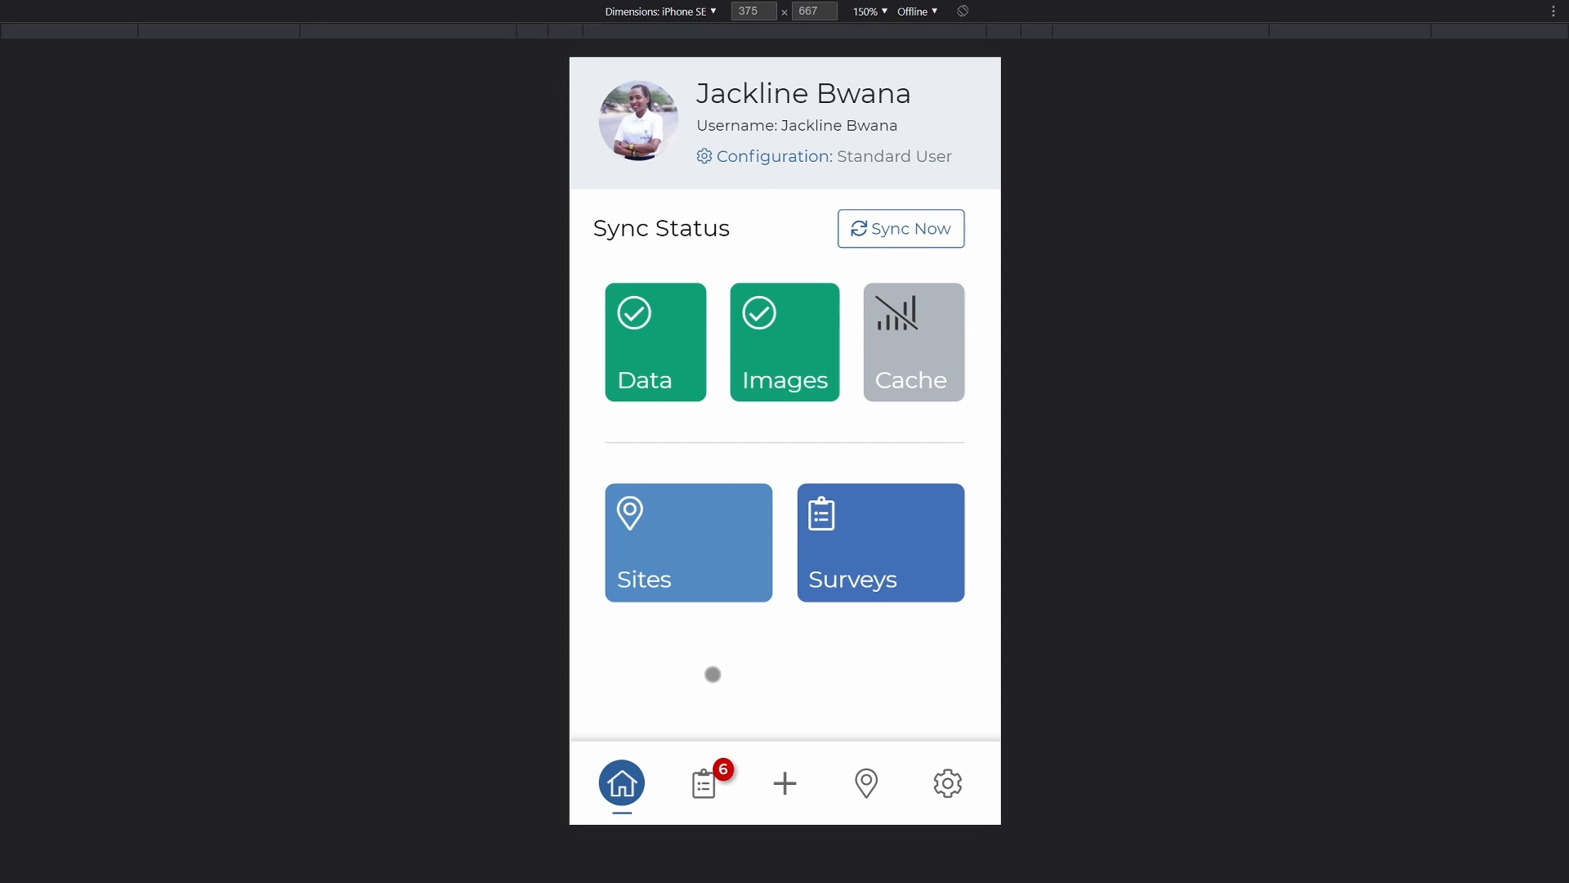
{"action": "scroll", "scroll_direction": "up", "scroll_amount": 3}
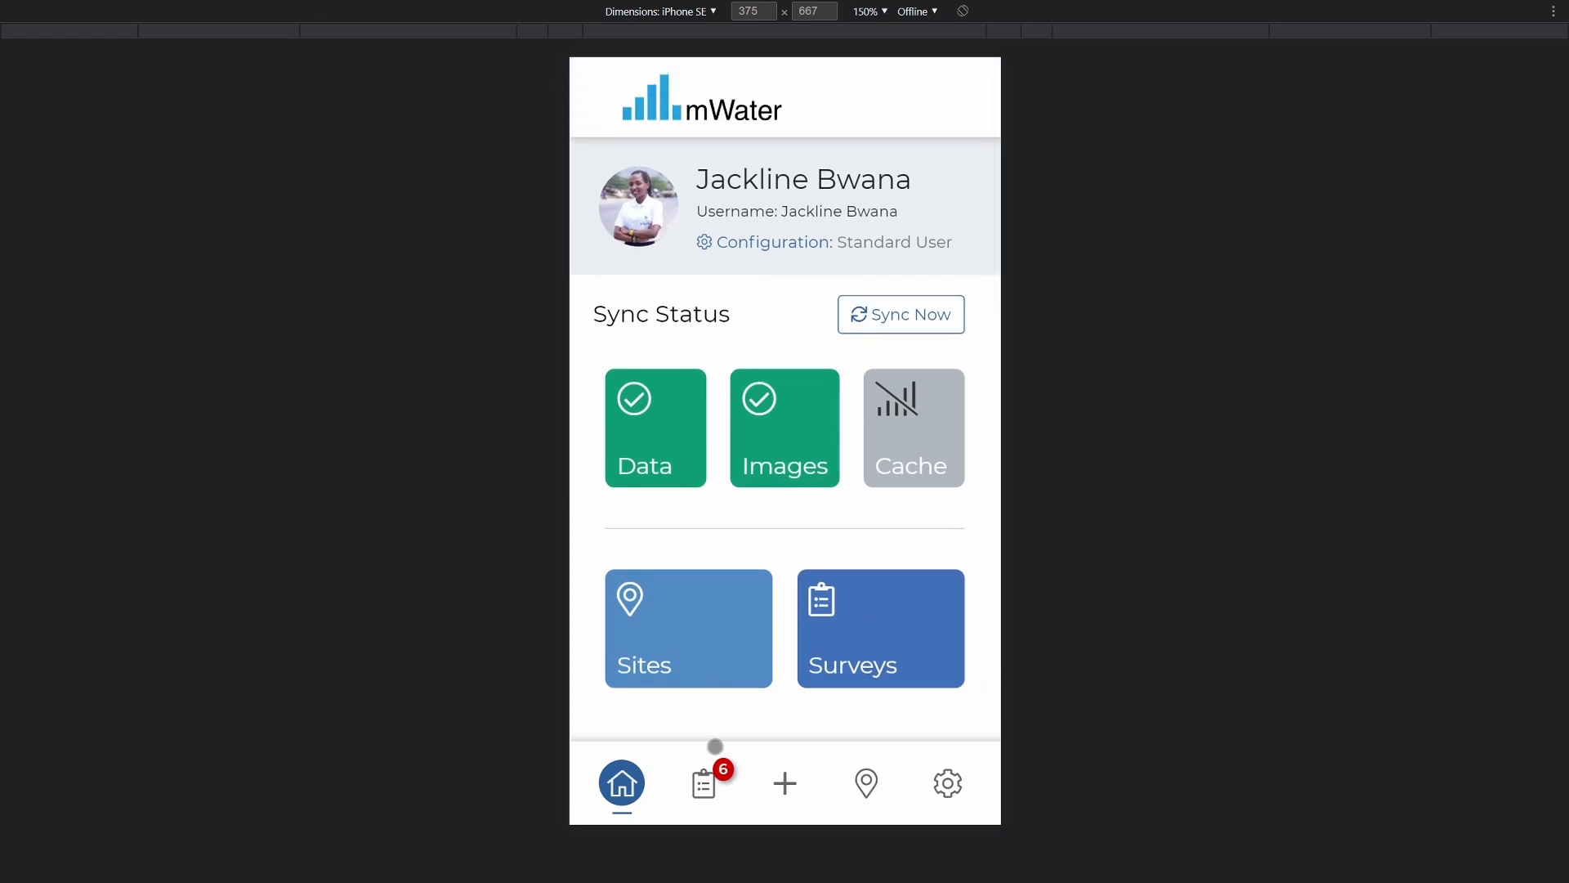
Open the add sheet (add site, start survey, create issue) from the Surveys list
{"action": "left_click", "coordinate": [703, 783]}
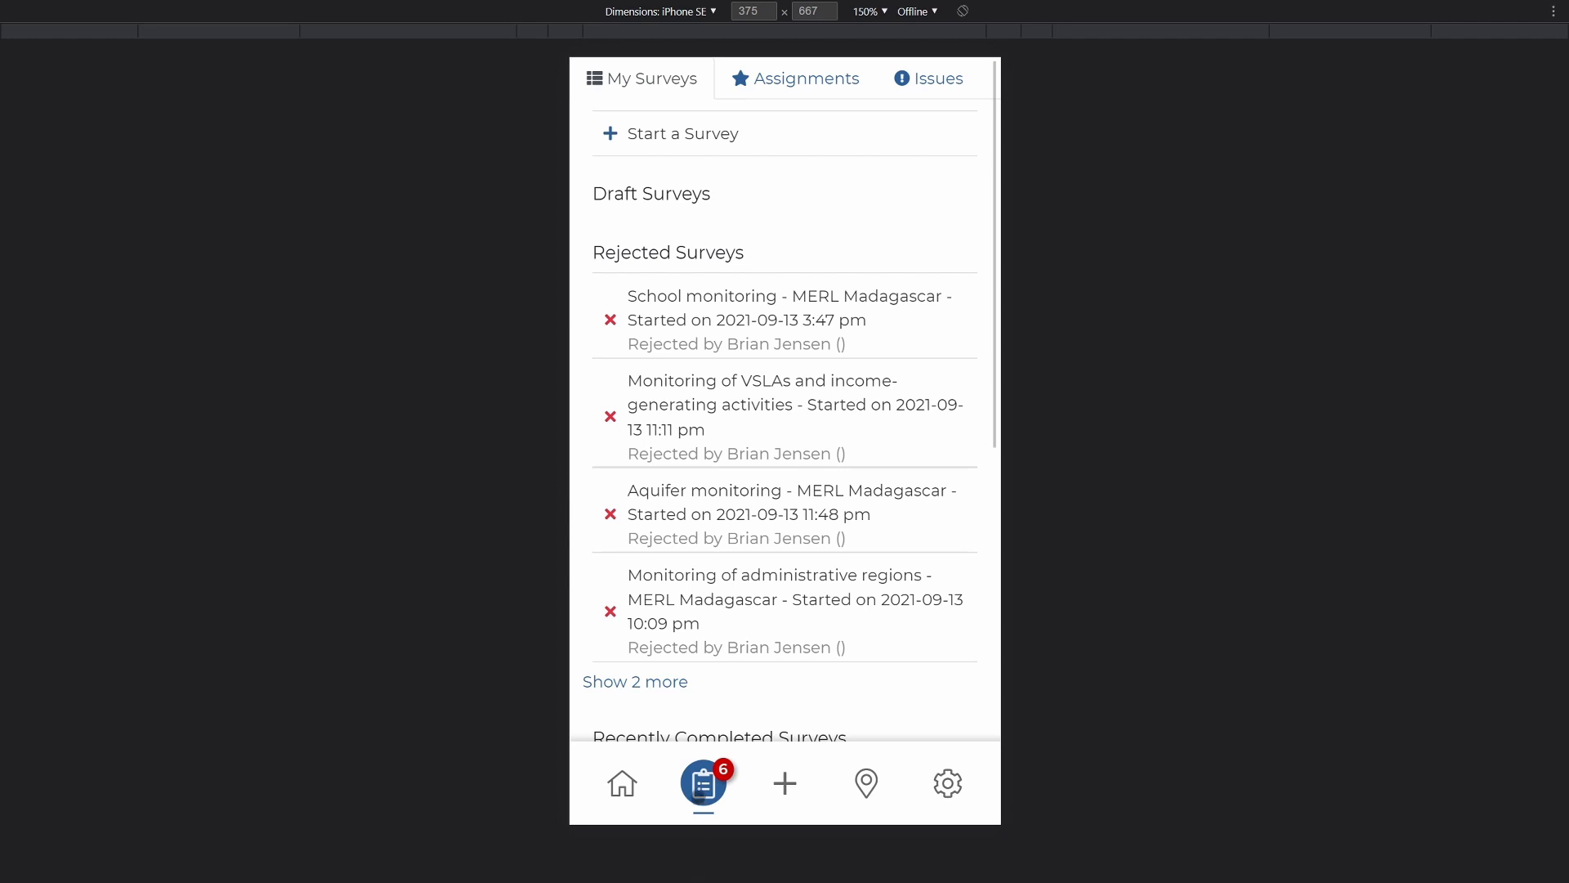
{"action": "mouse_move", "coordinate": [834, 569]}
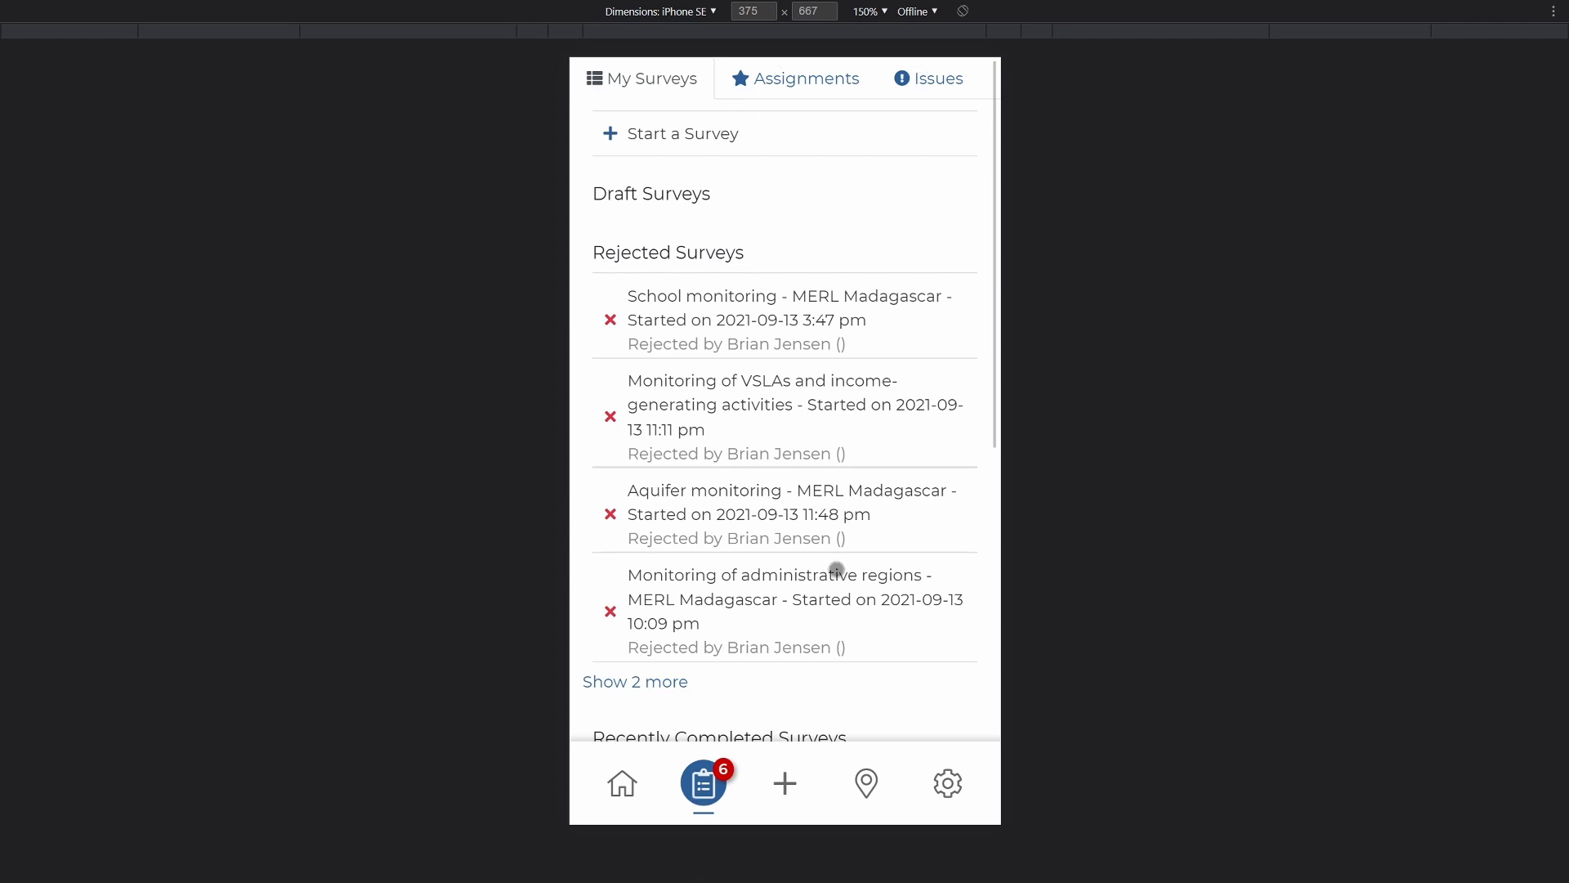
{"action": "left_click", "coordinate": [784, 783]}
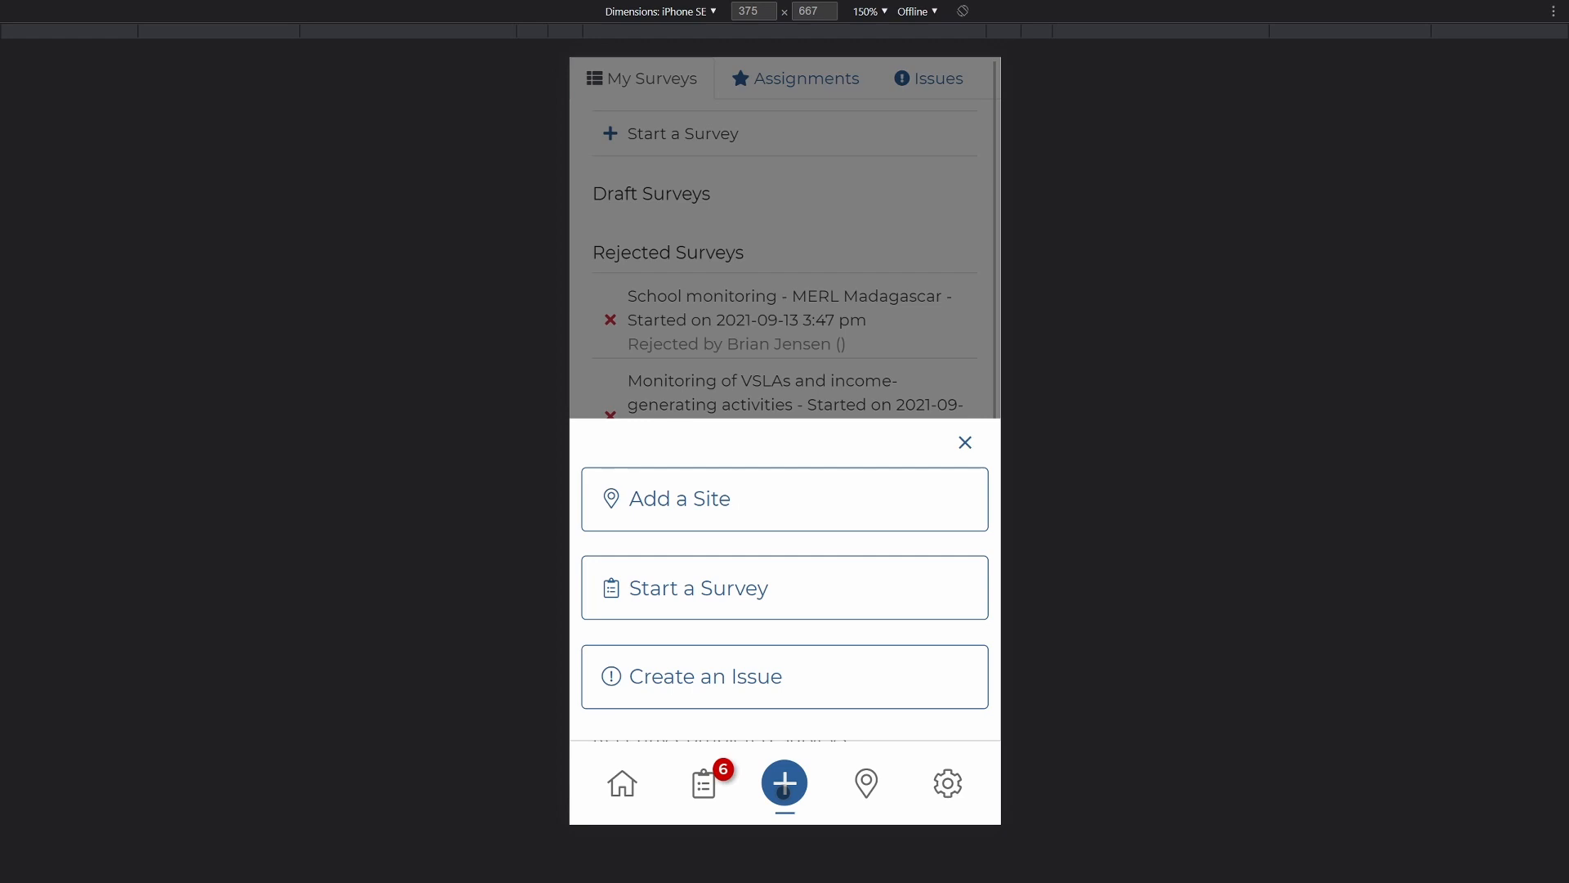
{"action": "mouse_move", "coordinate": [789, 558]}
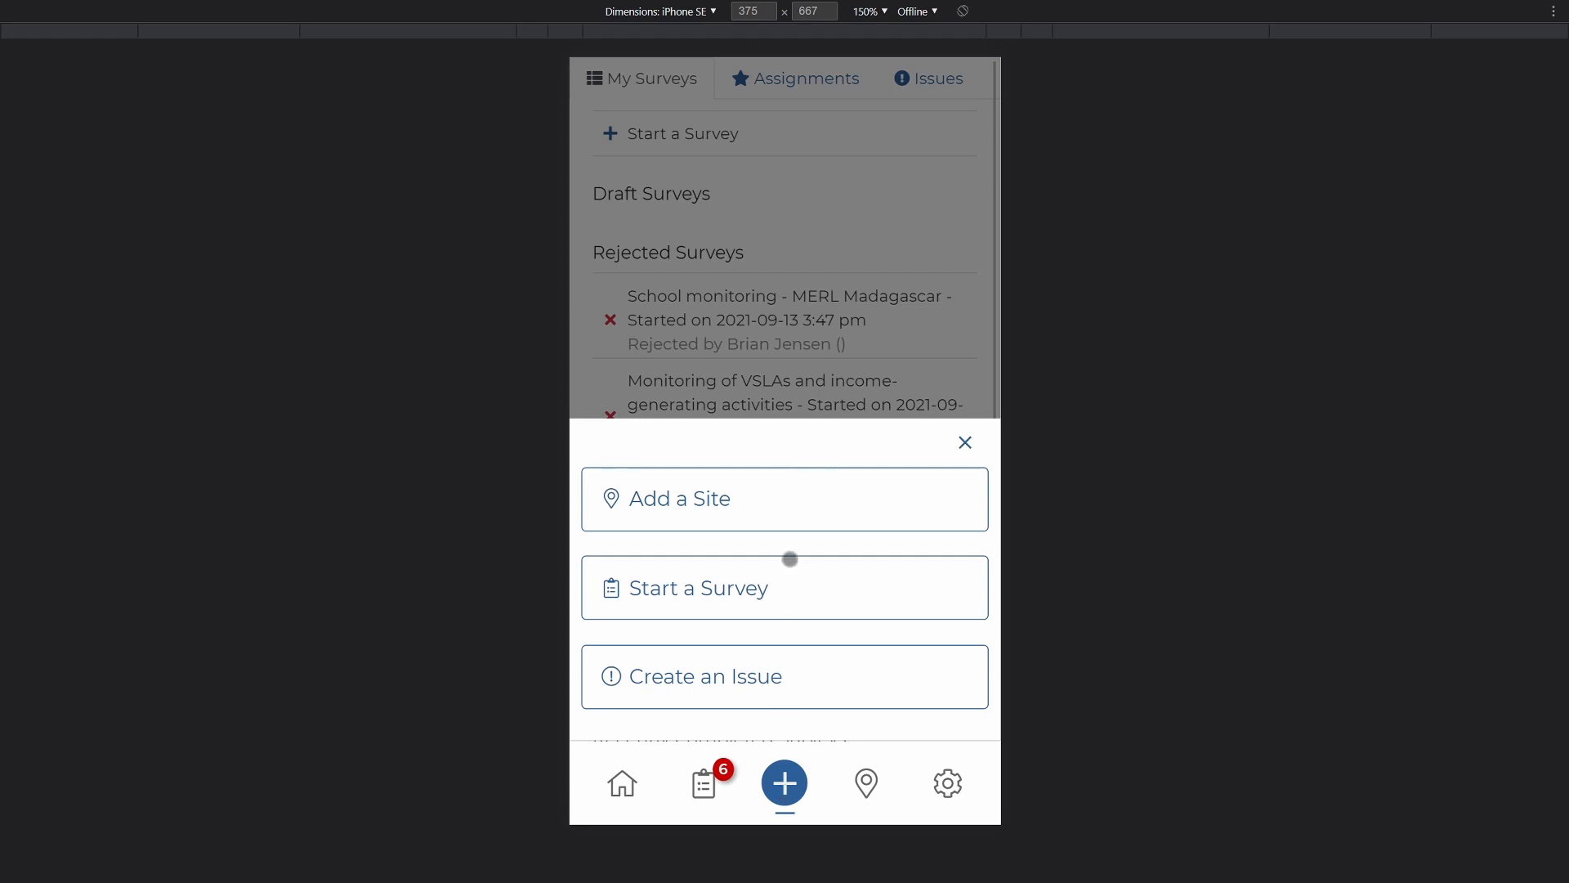
{"action": "mouse_move", "coordinate": [884, 797]}
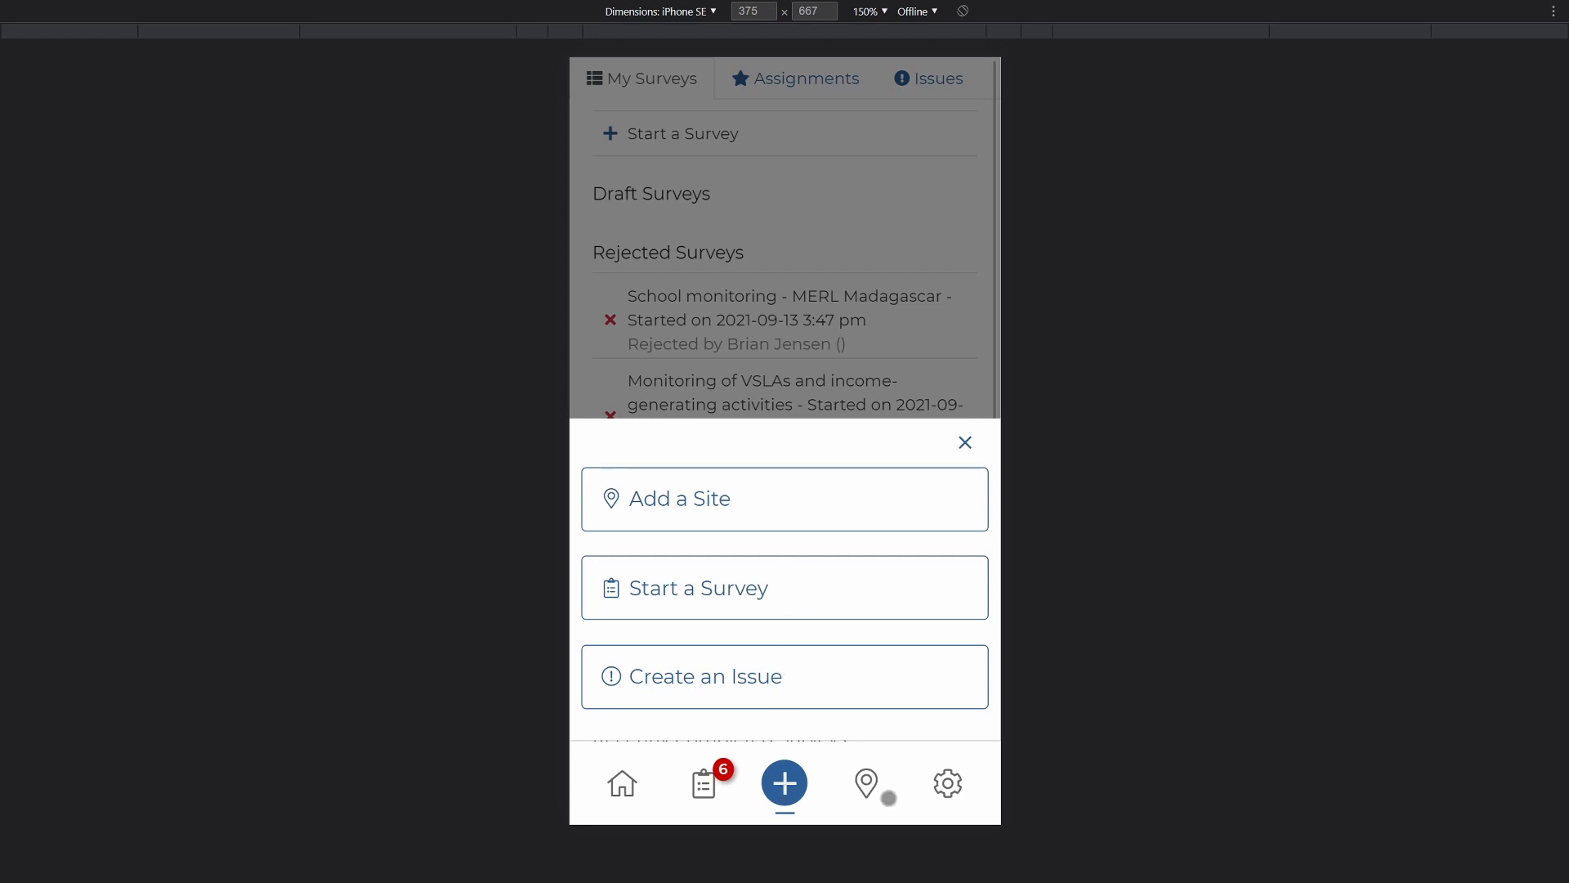
View the sites map zoomed on Dar es-Salaam, then open the Settings page
{"action": "left_click", "coordinate": [866, 783]}
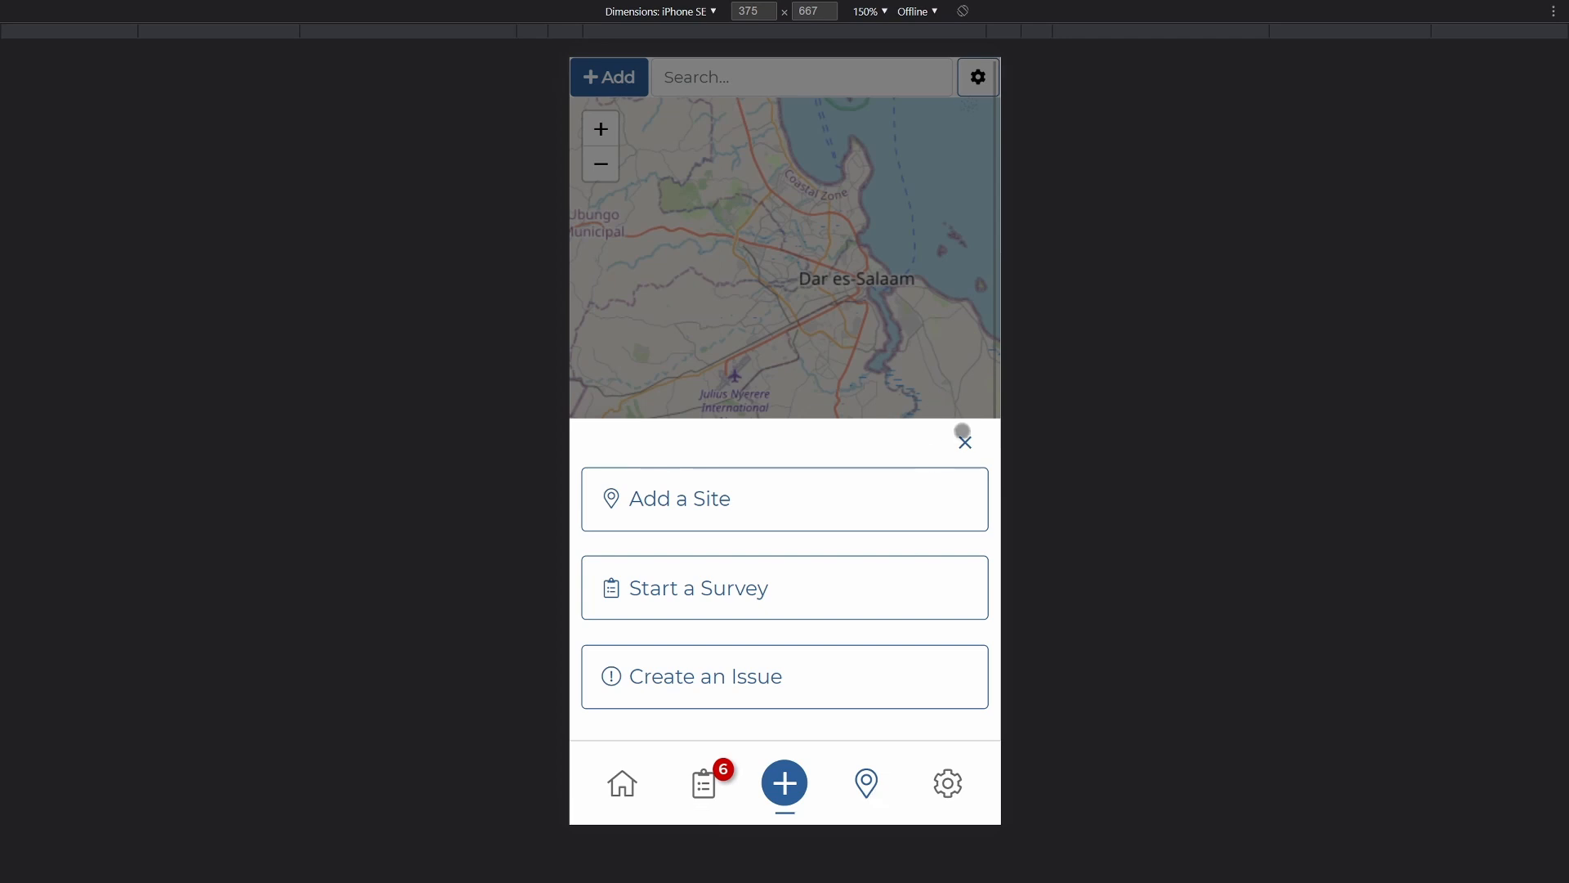
{"action": "left_click", "coordinate": [865, 784]}
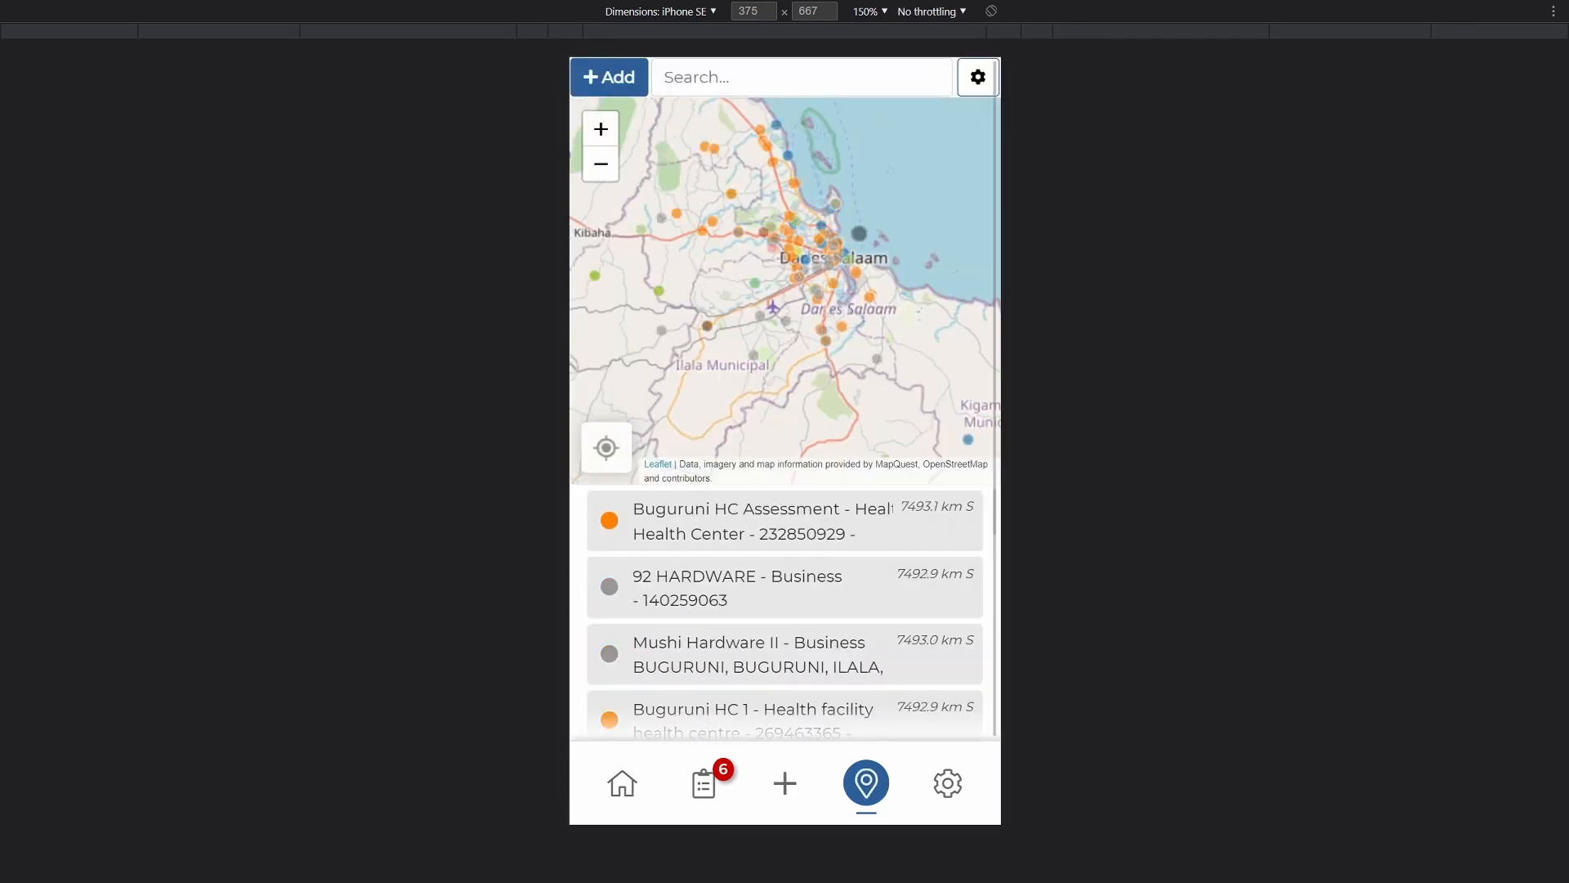
{"action": "left_click", "coordinate": [600, 129]}
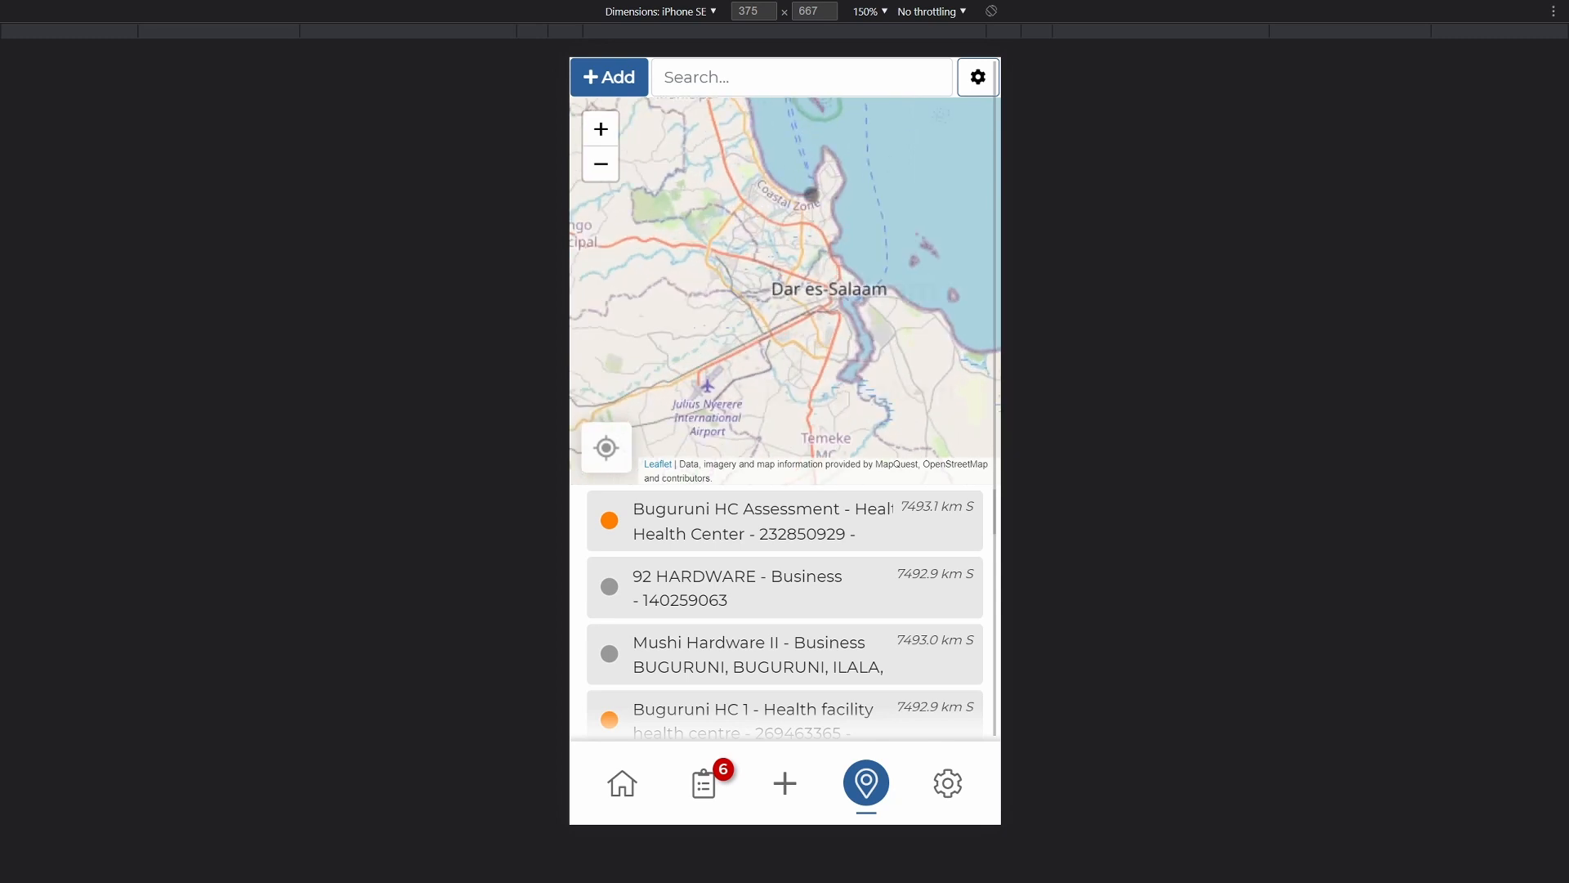
{"action": "left_click", "coordinate": [945, 783]}
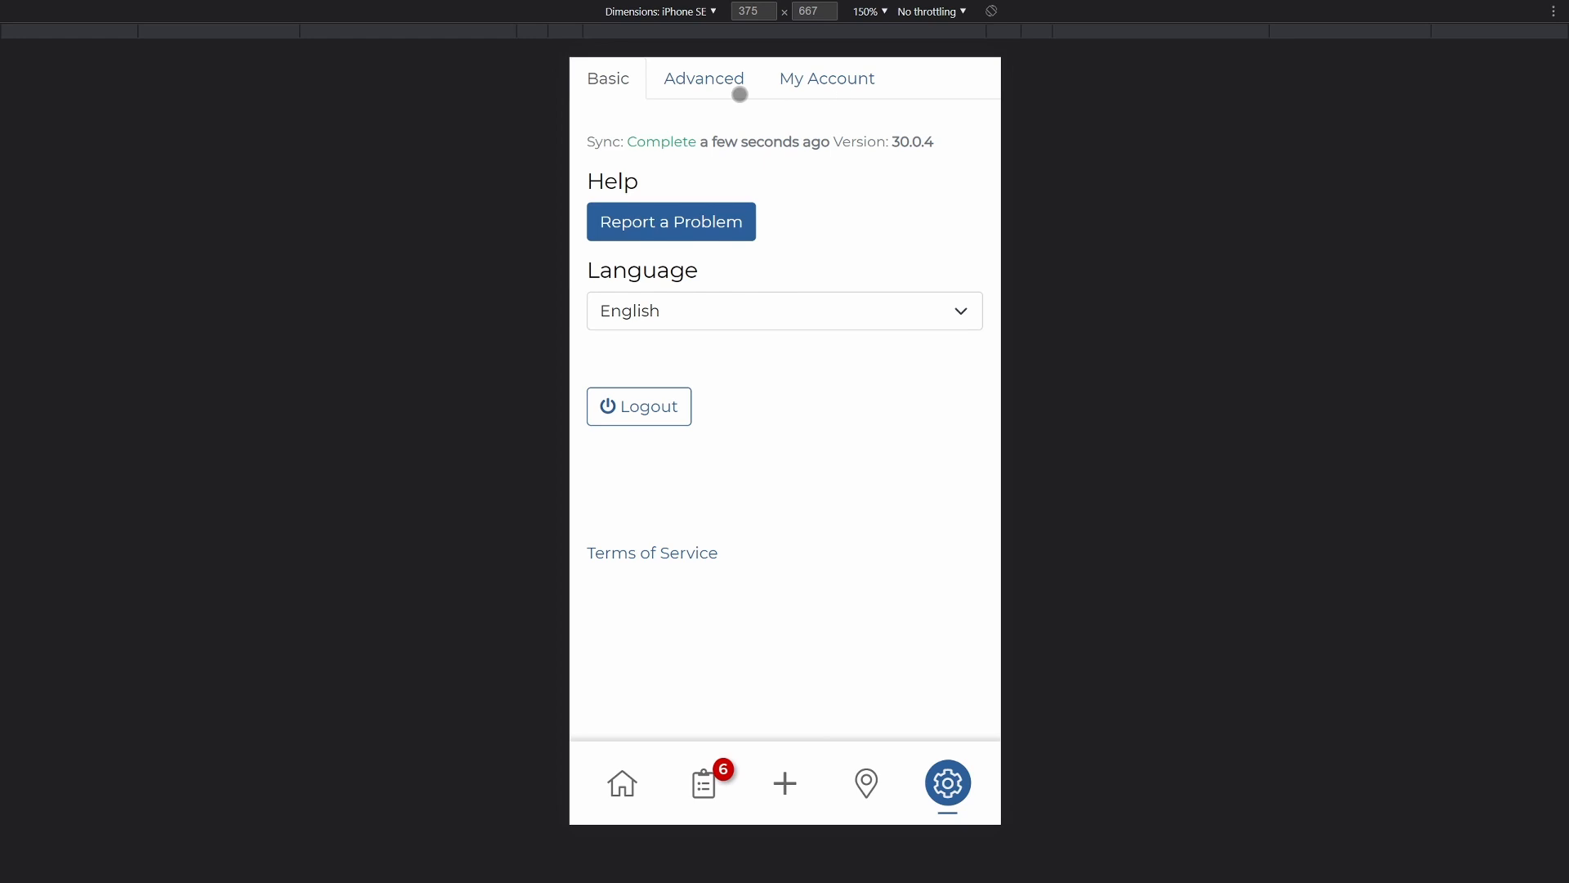
Go back to the home screen and start a manual Sync Now
{"action": "left_click", "coordinate": [621, 783]}
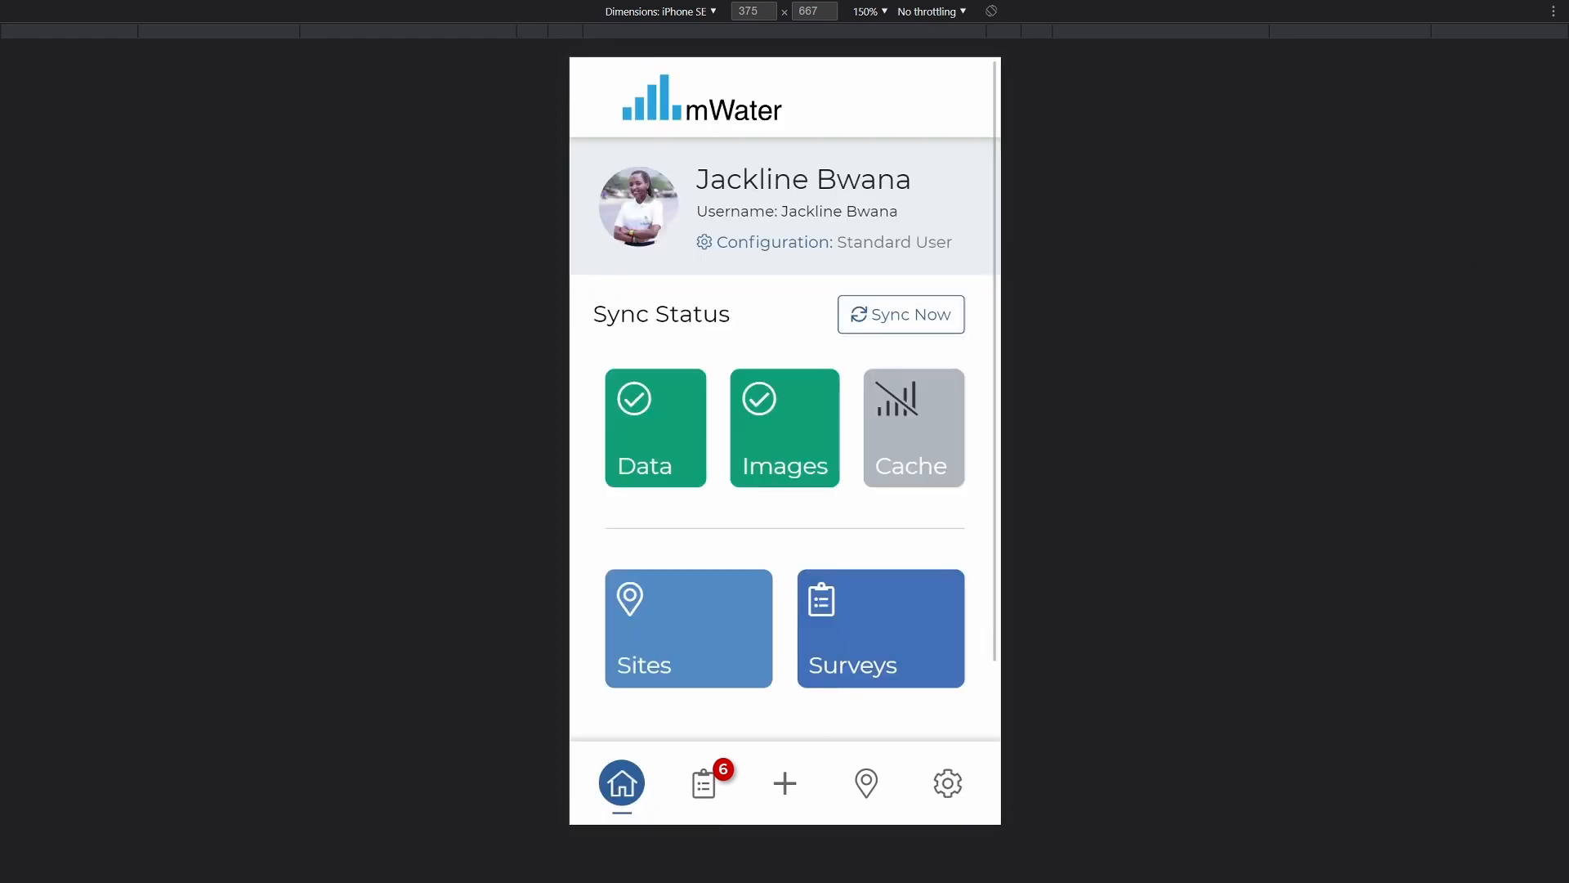
{"action": "left_click", "coordinate": [900, 314]}
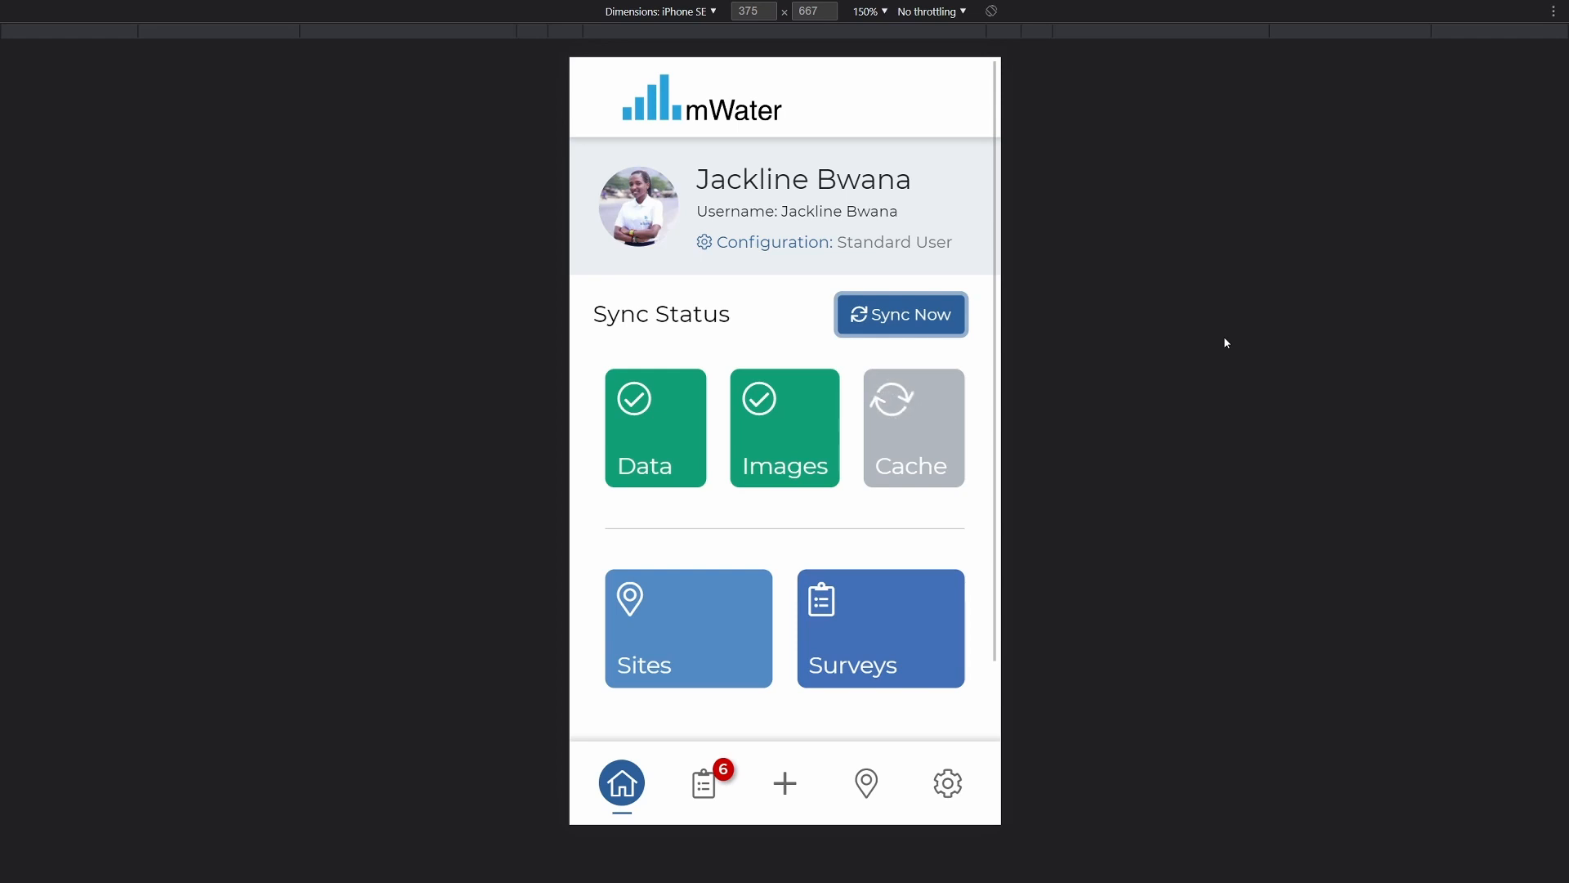